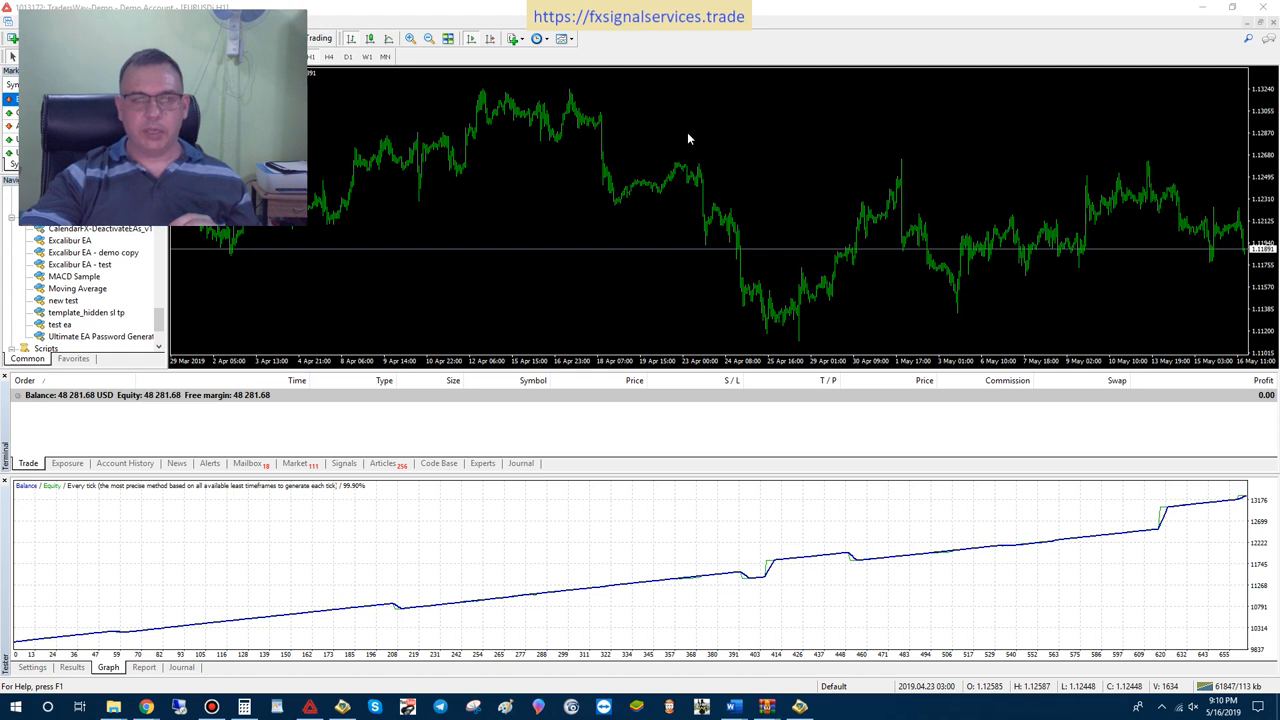
pyautogui.moveTo(655, 108)
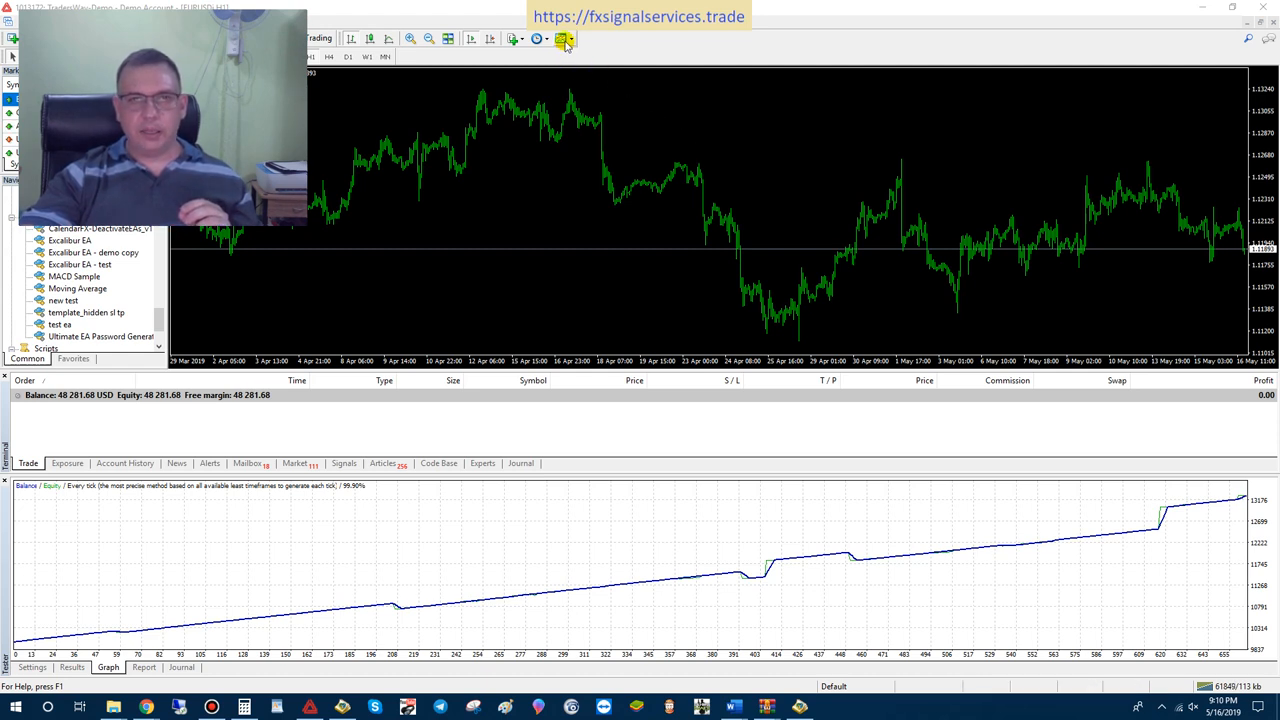
# Switch the EURUSD H1 test chart to candlestick bars.
pyautogui.click(563, 38)
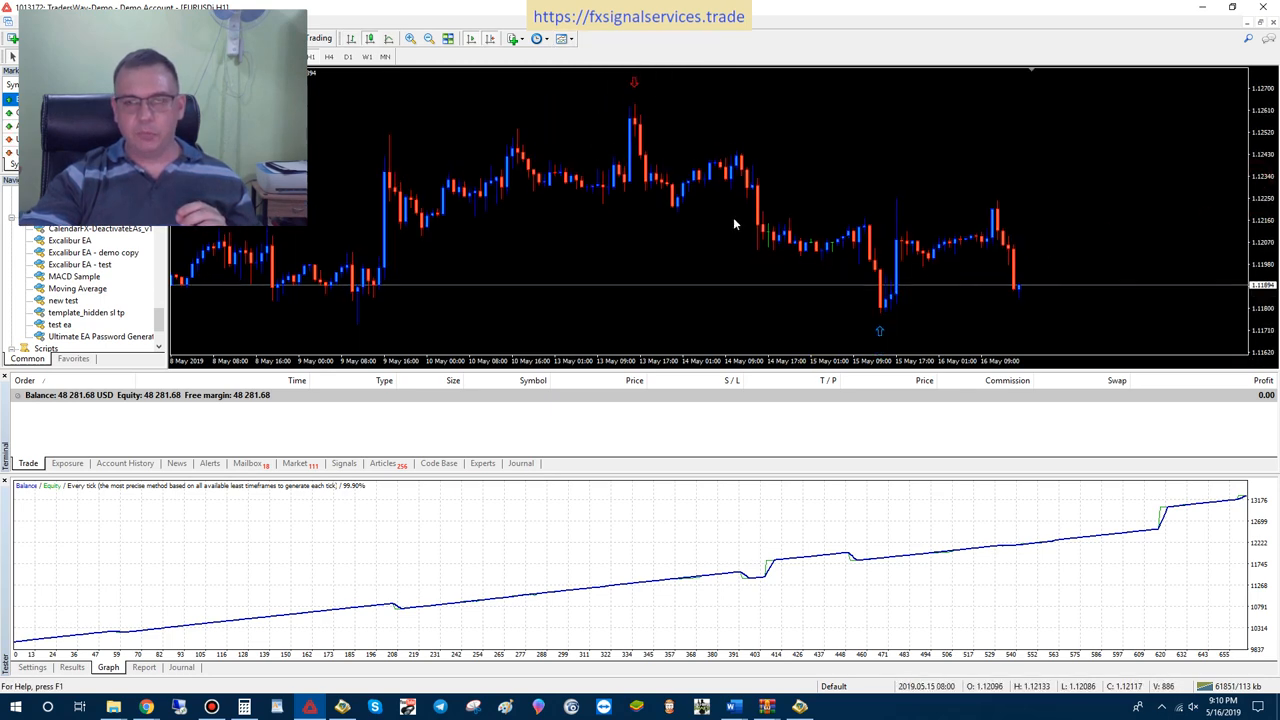
pyautogui.moveTo(883, 331)
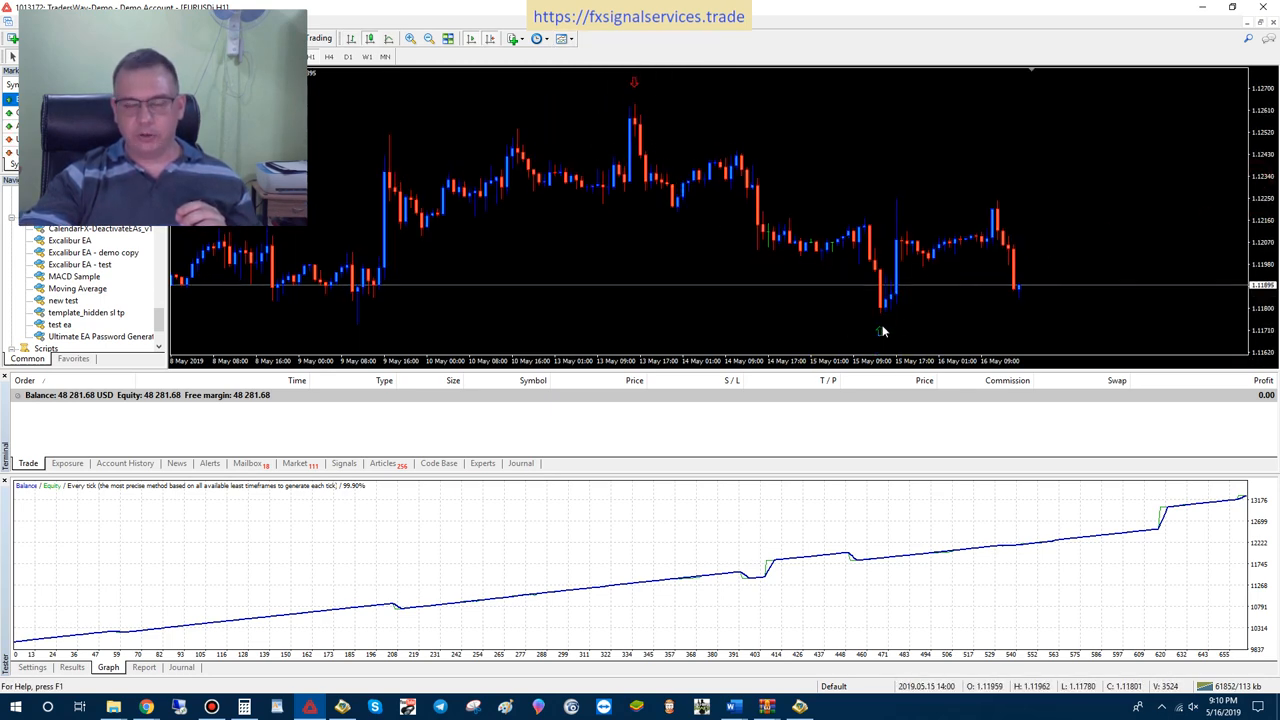
pyautogui.moveTo(884, 315)
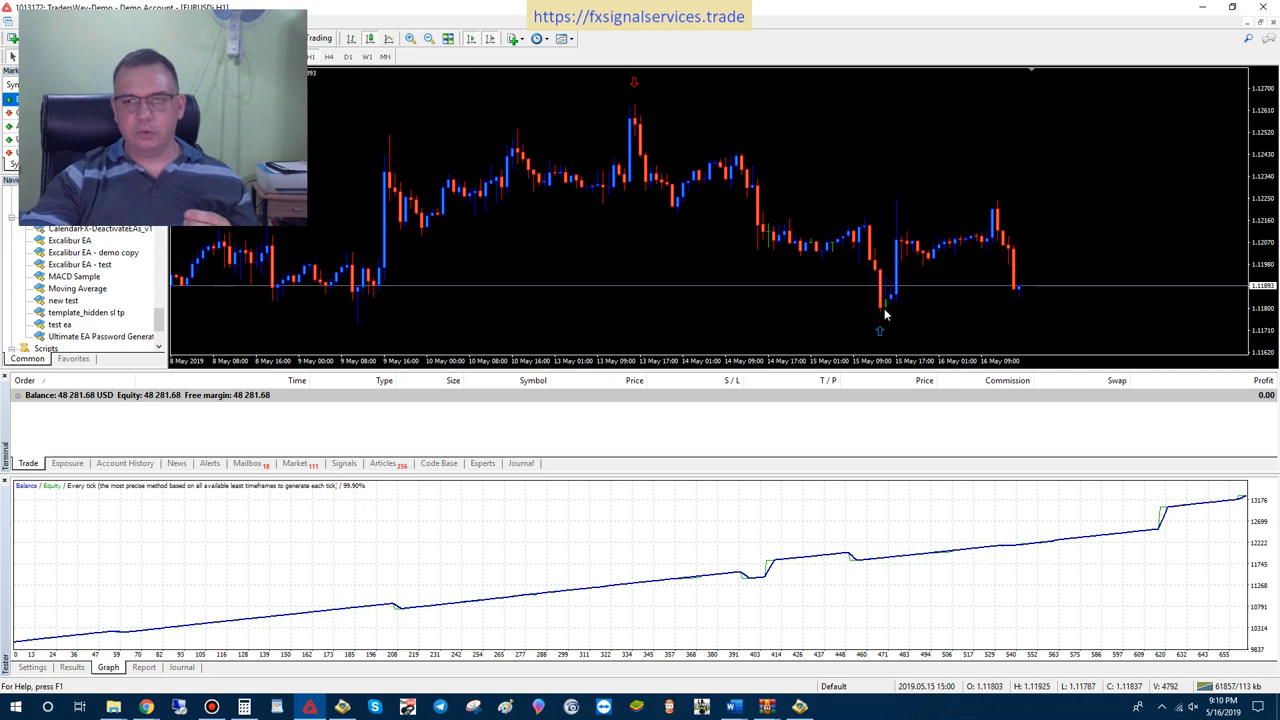
pyautogui.moveTo(885, 305)
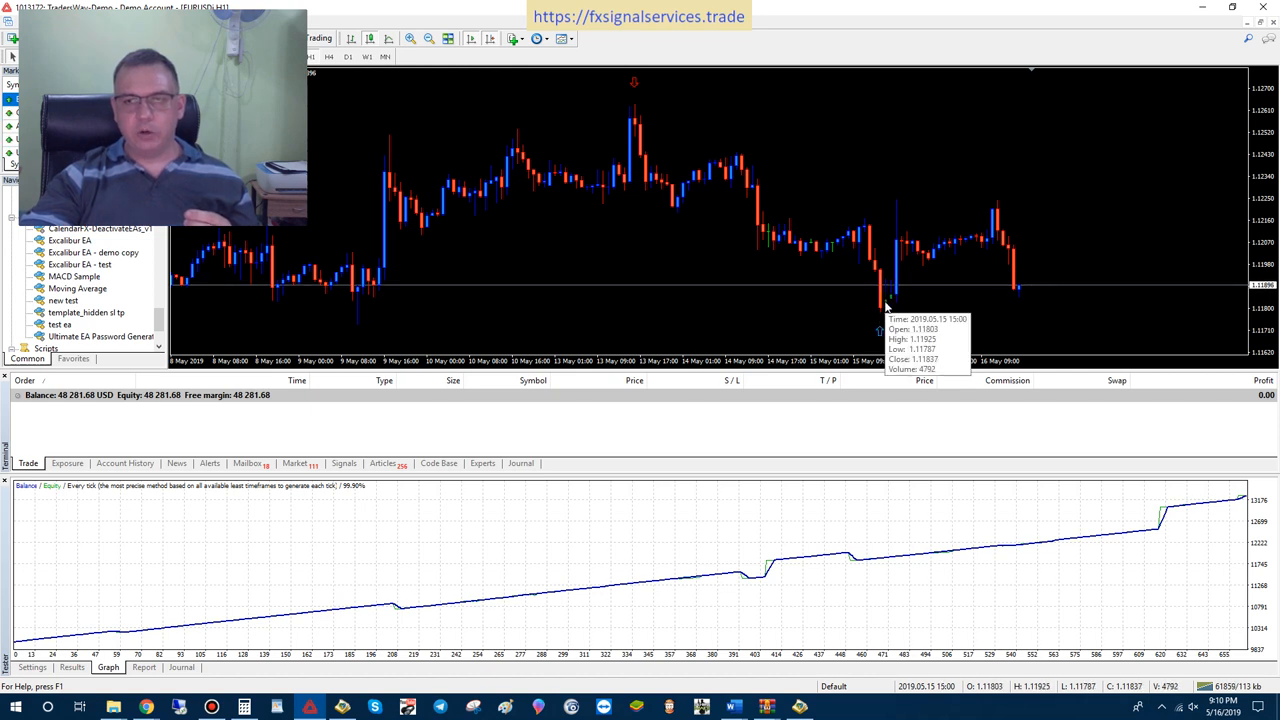
pyautogui.moveTo(884, 311)
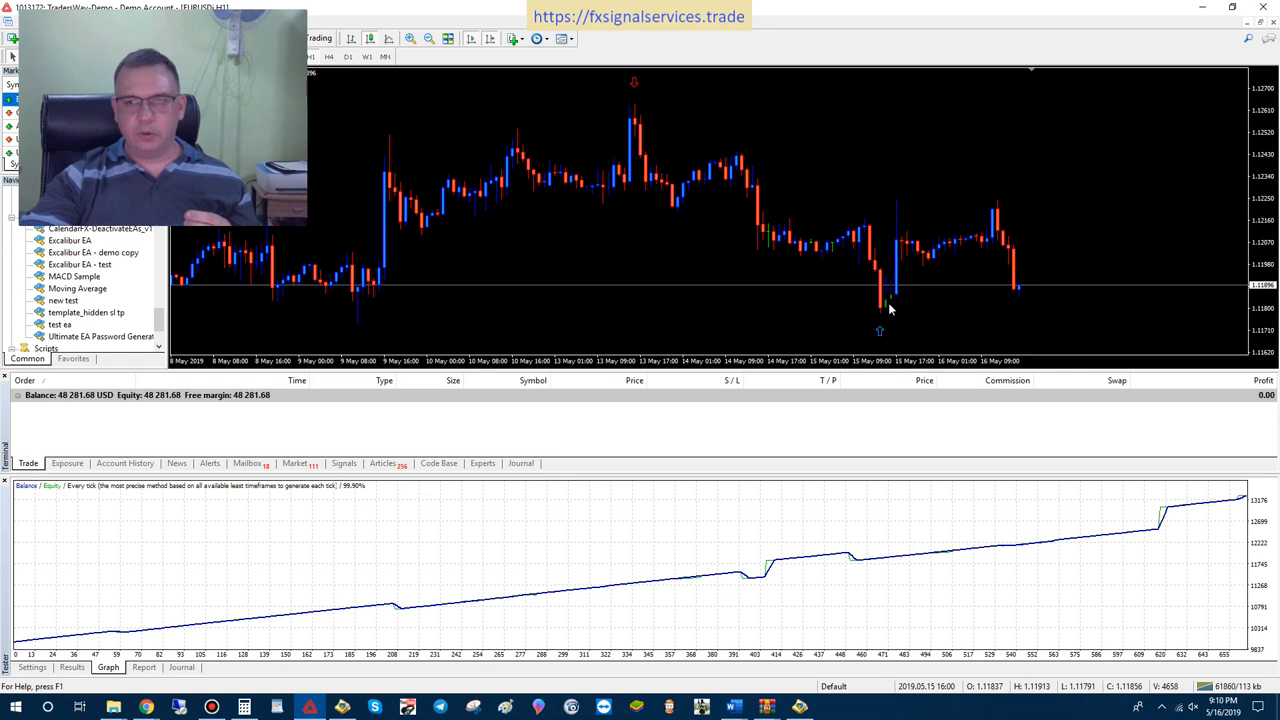
pyautogui.moveTo(890, 303)
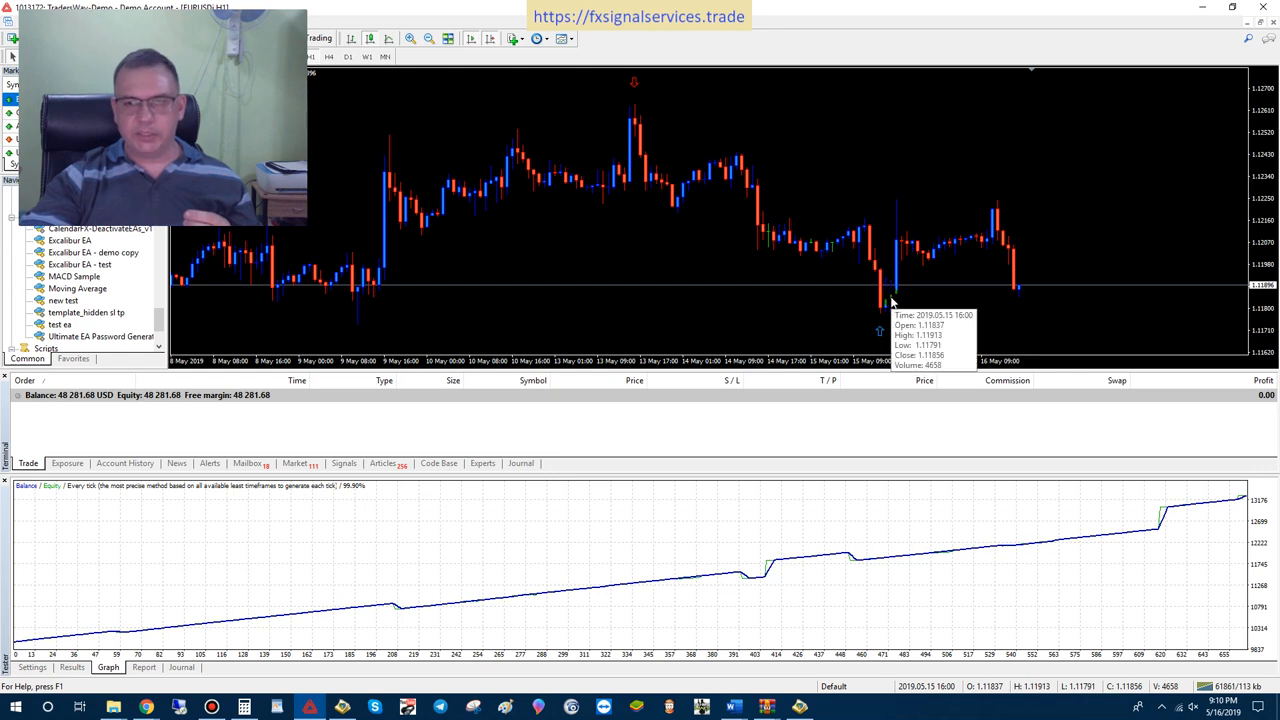
pyautogui.moveTo(885, 310)
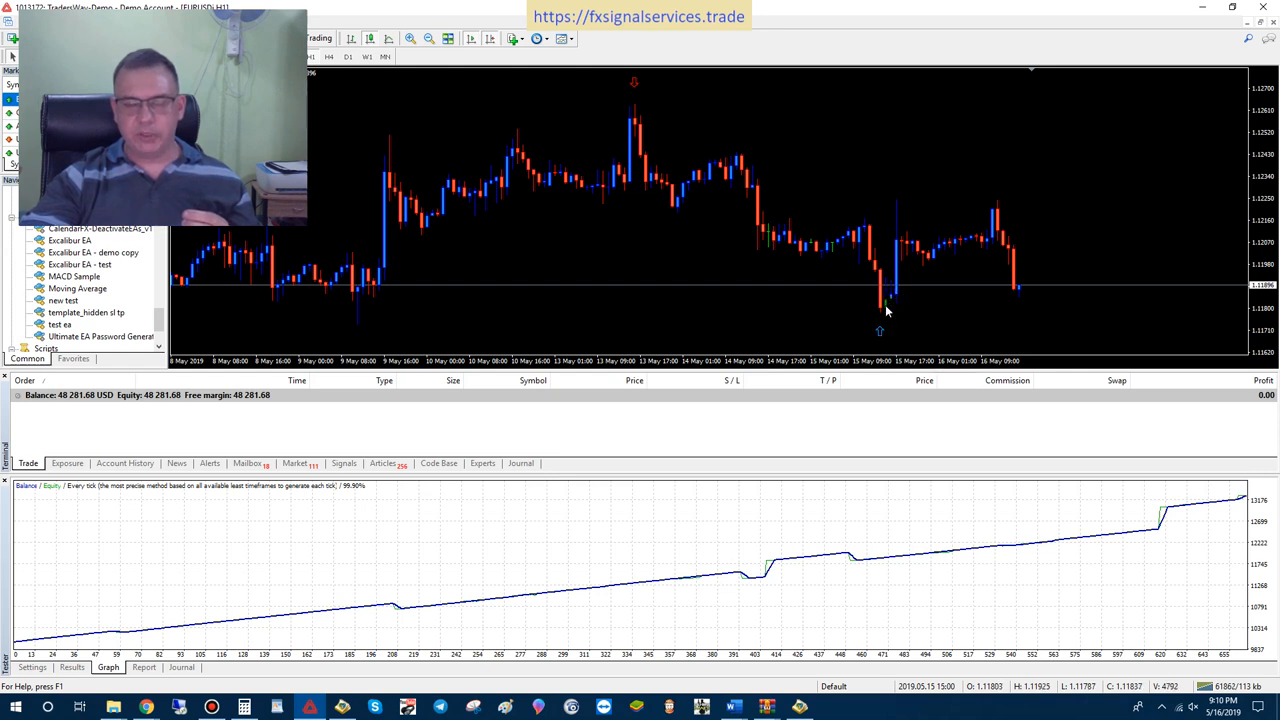
pyautogui.moveTo(888, 303)
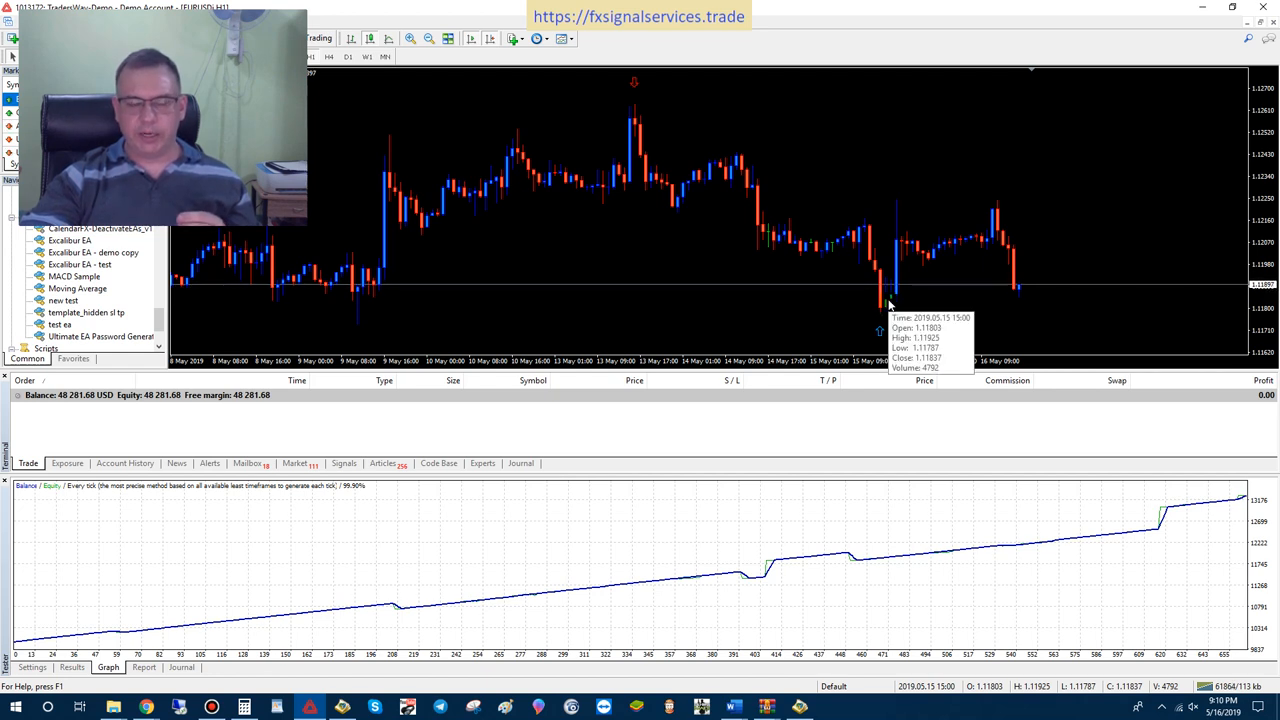
pyautogui.moveTo(893, 302)
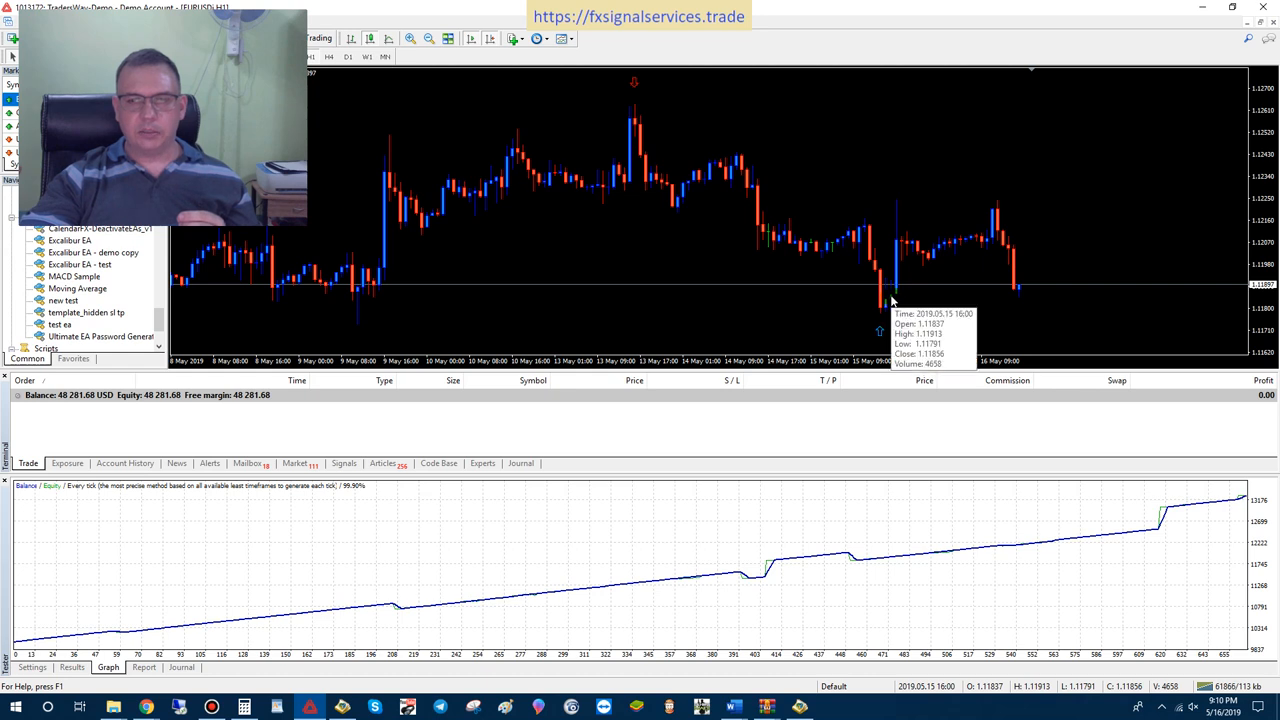
pyautogui.moveTo(897, 278)
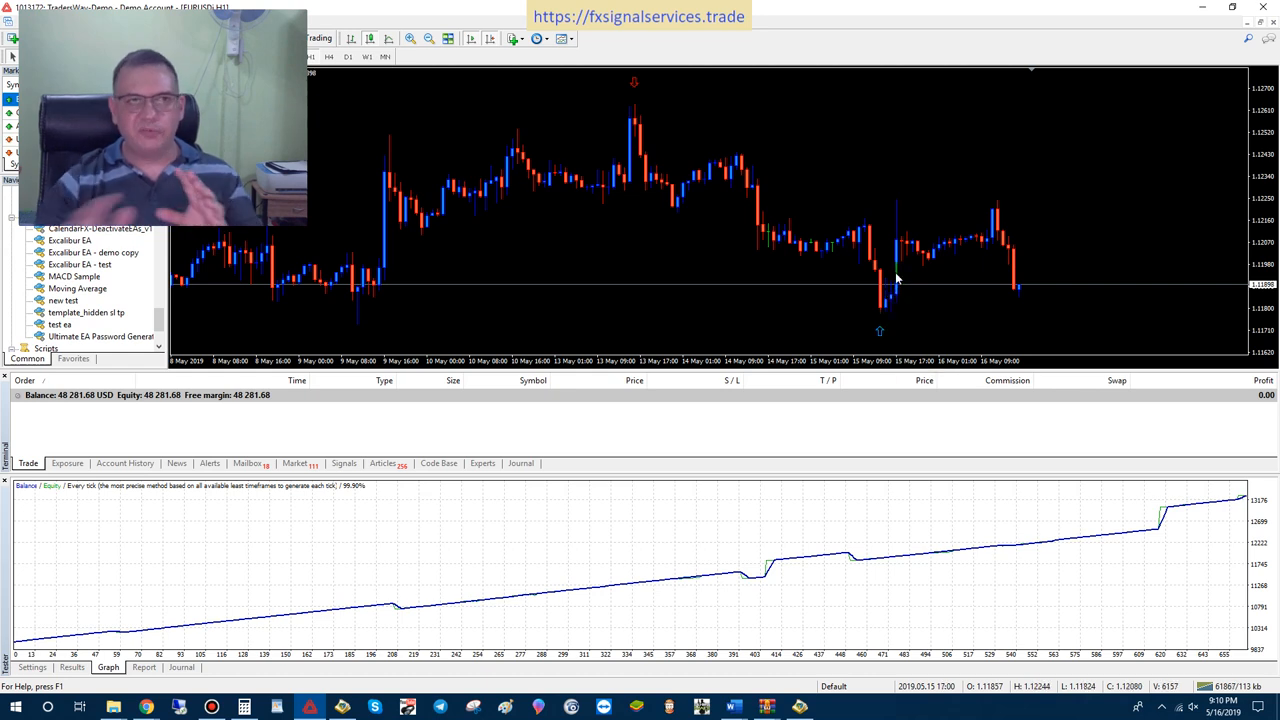
pyautogui.moveTo(898, 288)
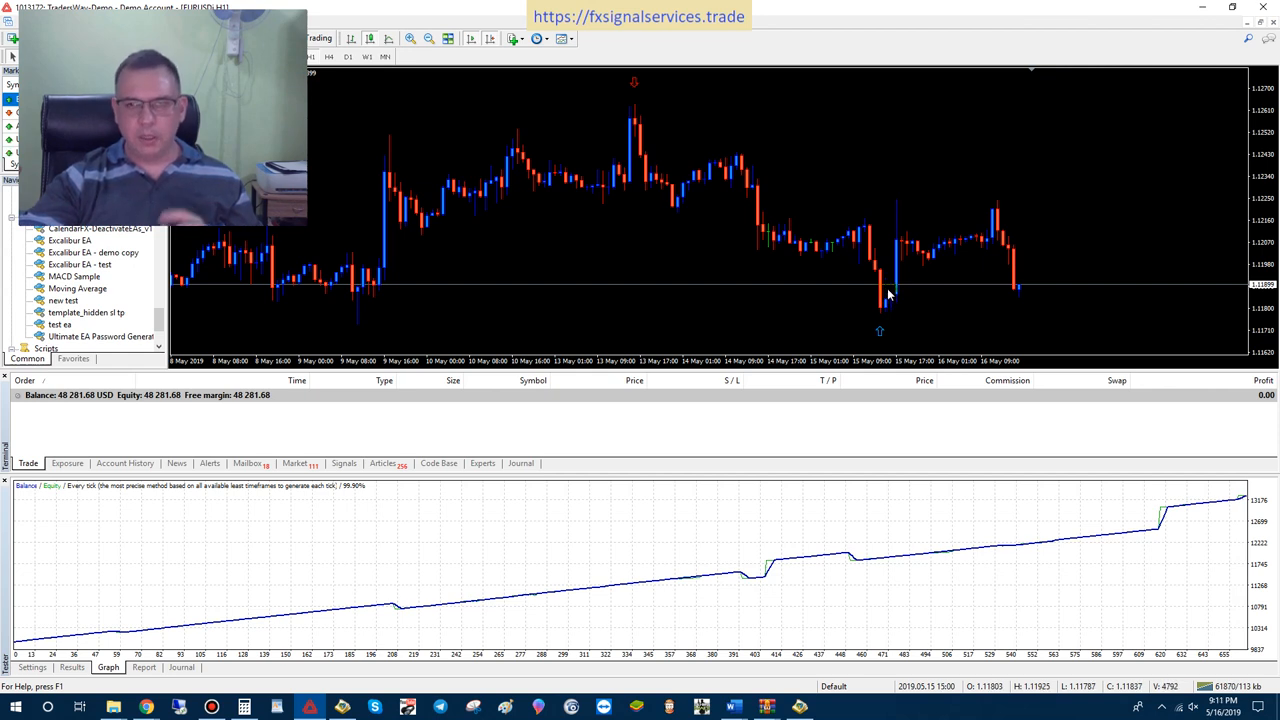
pyautogui.moveTo(897, 292)
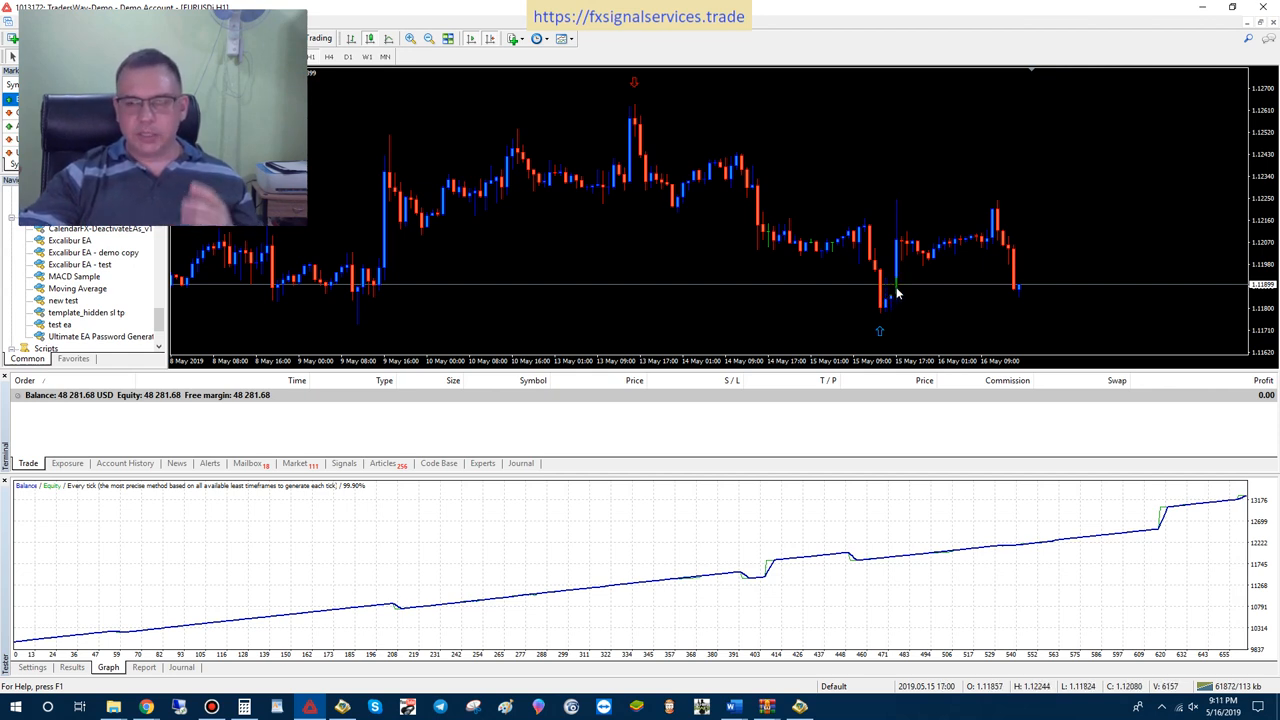
pyautogui.moveTo(937, 251)
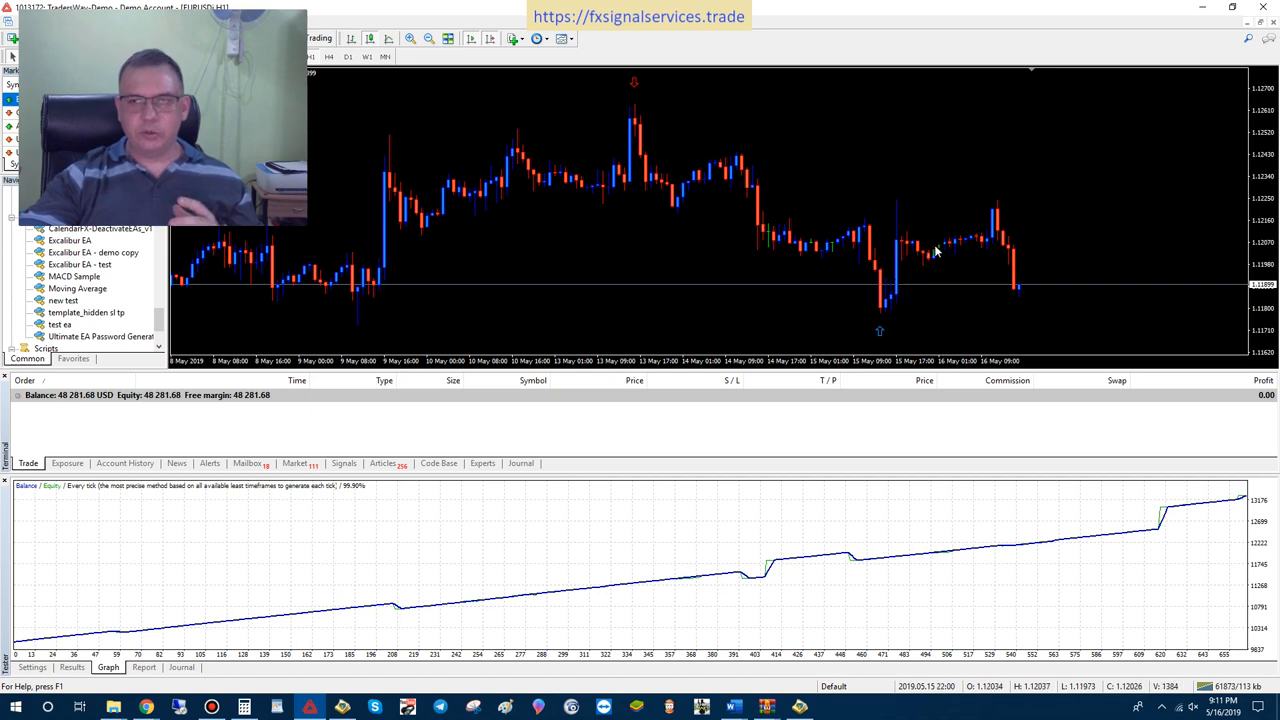
pyautogui.moveTo(948, 248)
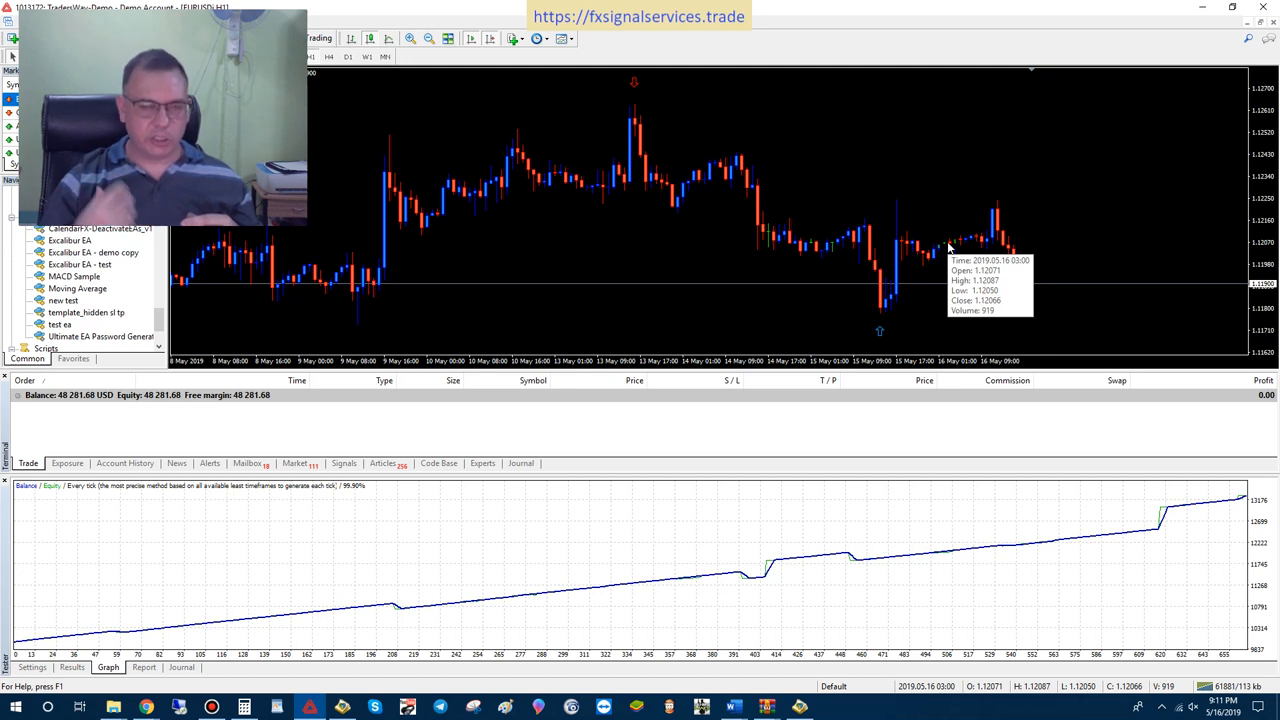
pyautogui.moveTo(950, 248)
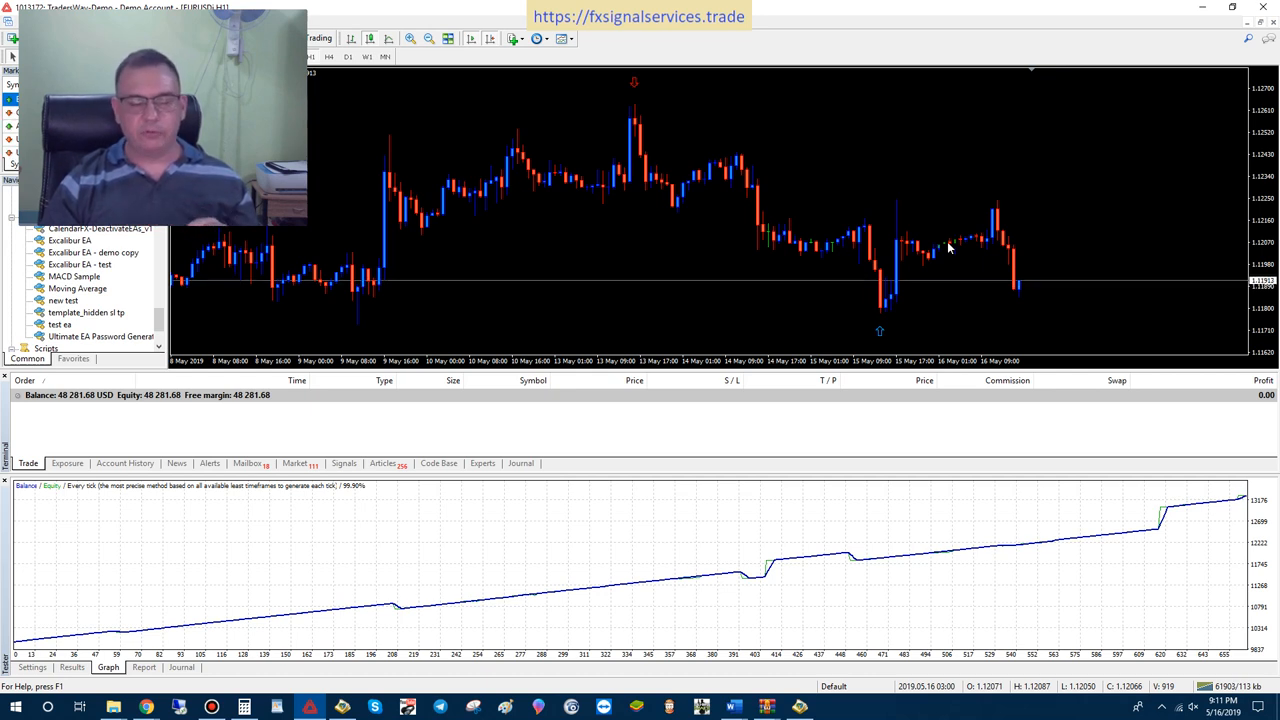
pyautogui.moveTo(990, 248)
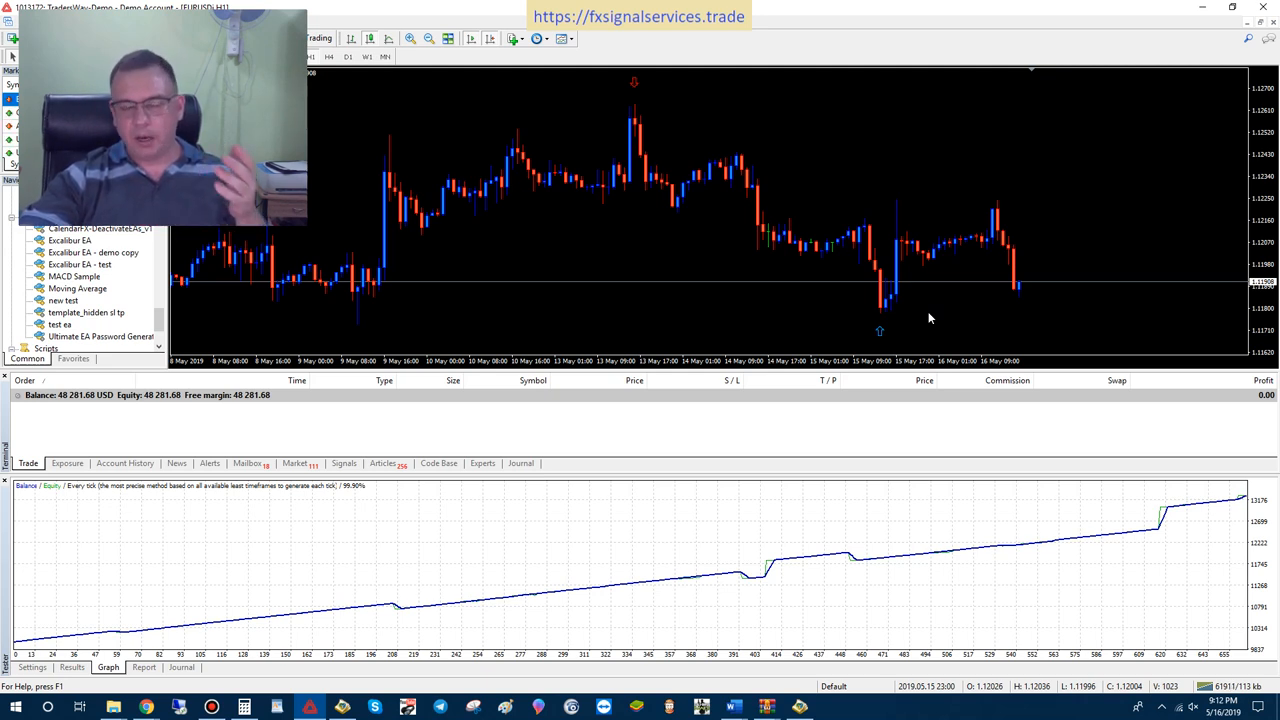
pyautogui.moveTo(1232, 423)
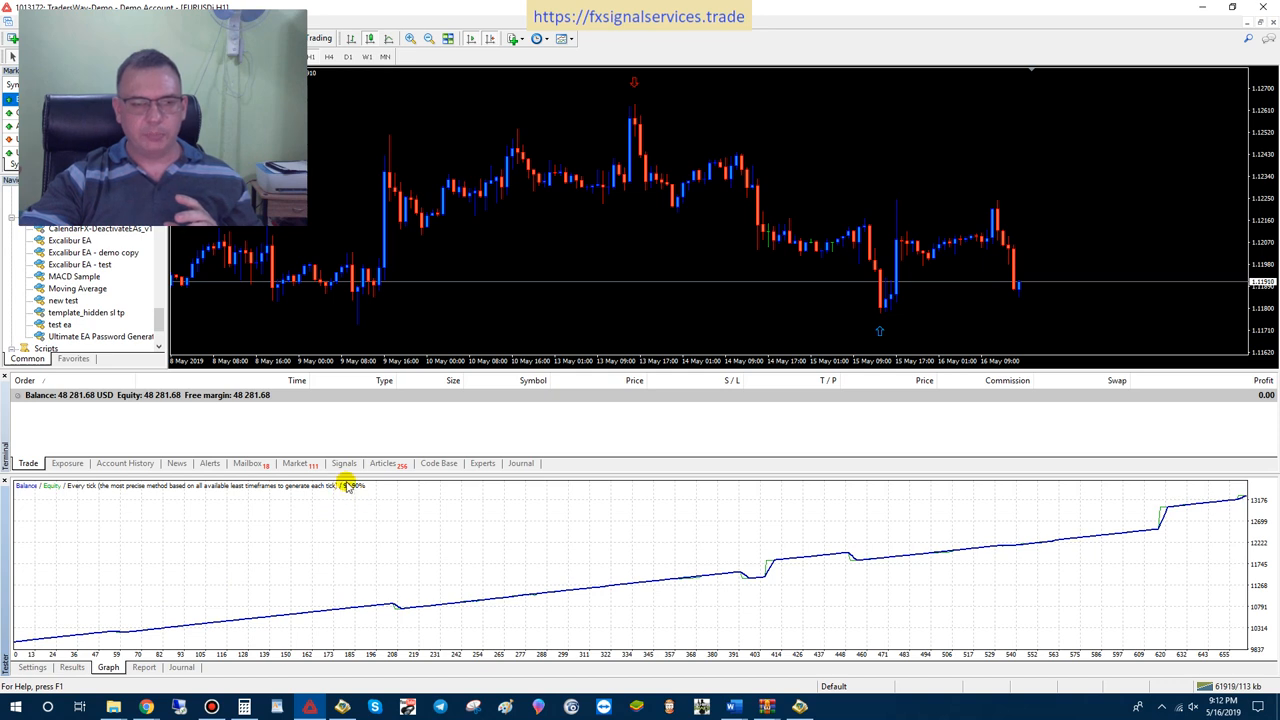
pyautogui.moveTo(372, 498)
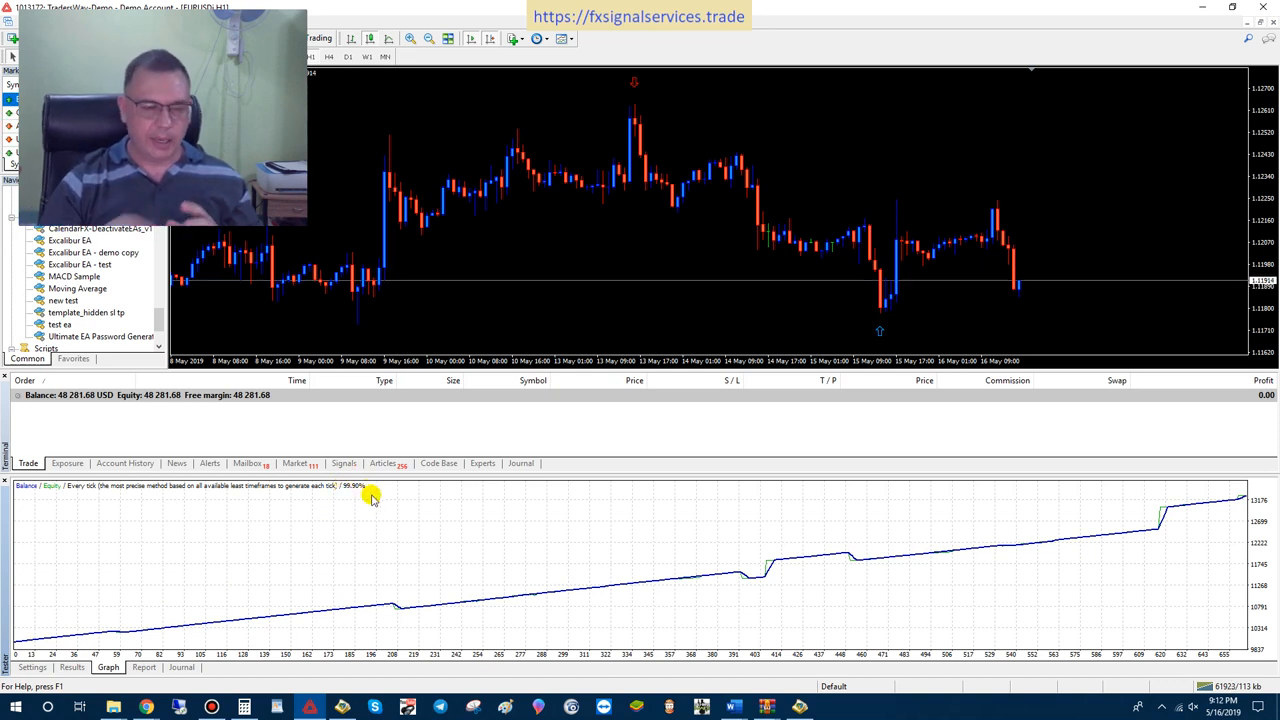
pyautogui.moveTo(253, 618)
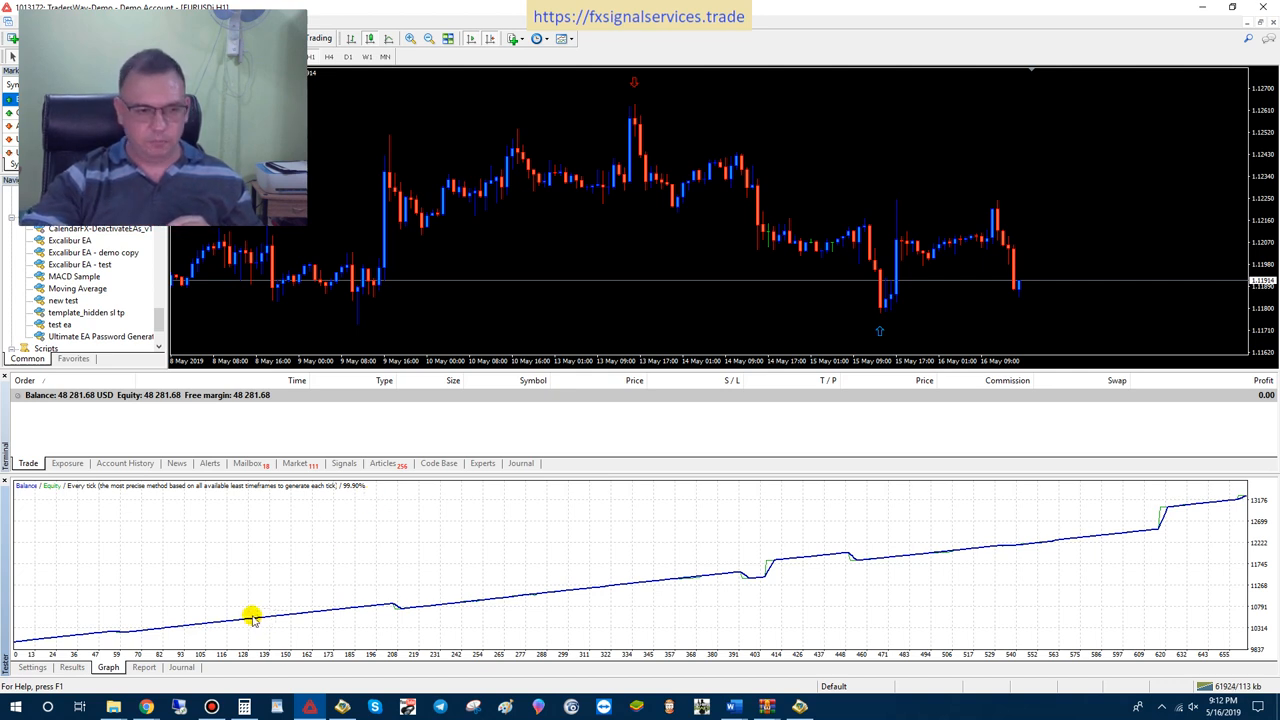
pyautogui.moveTo(753, 577)
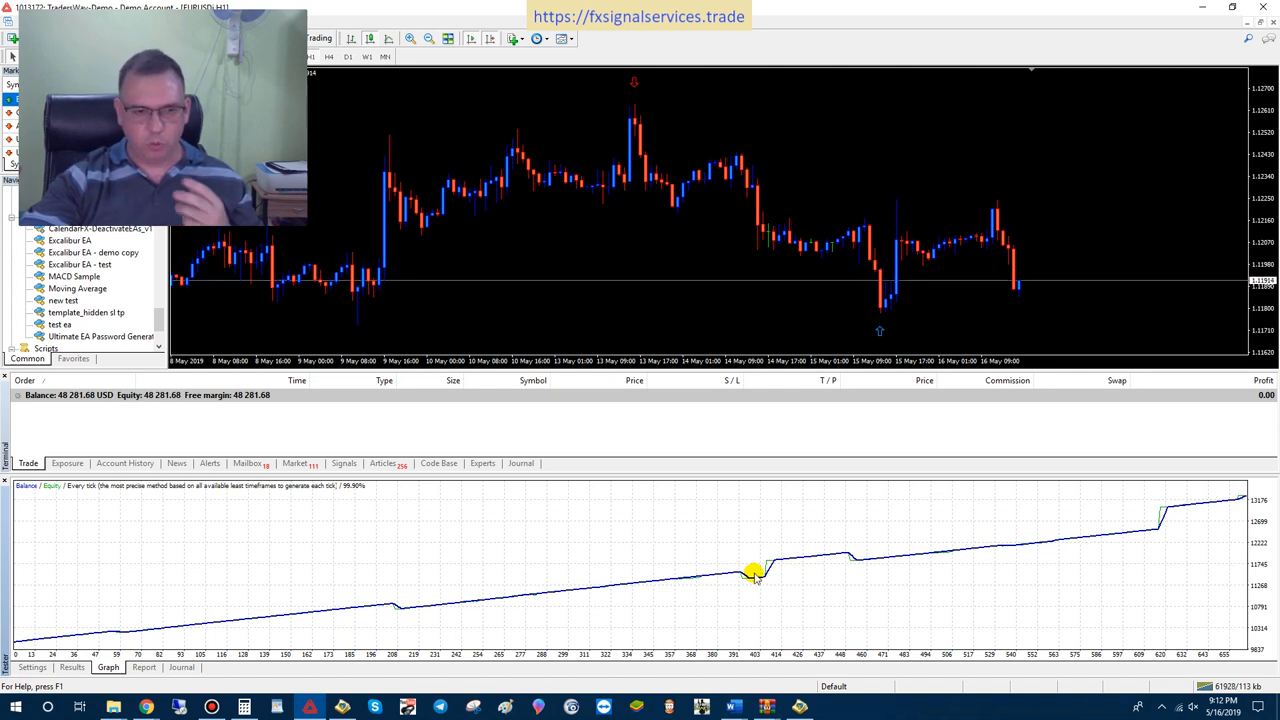
pyautogui.moveTo(50, 635)
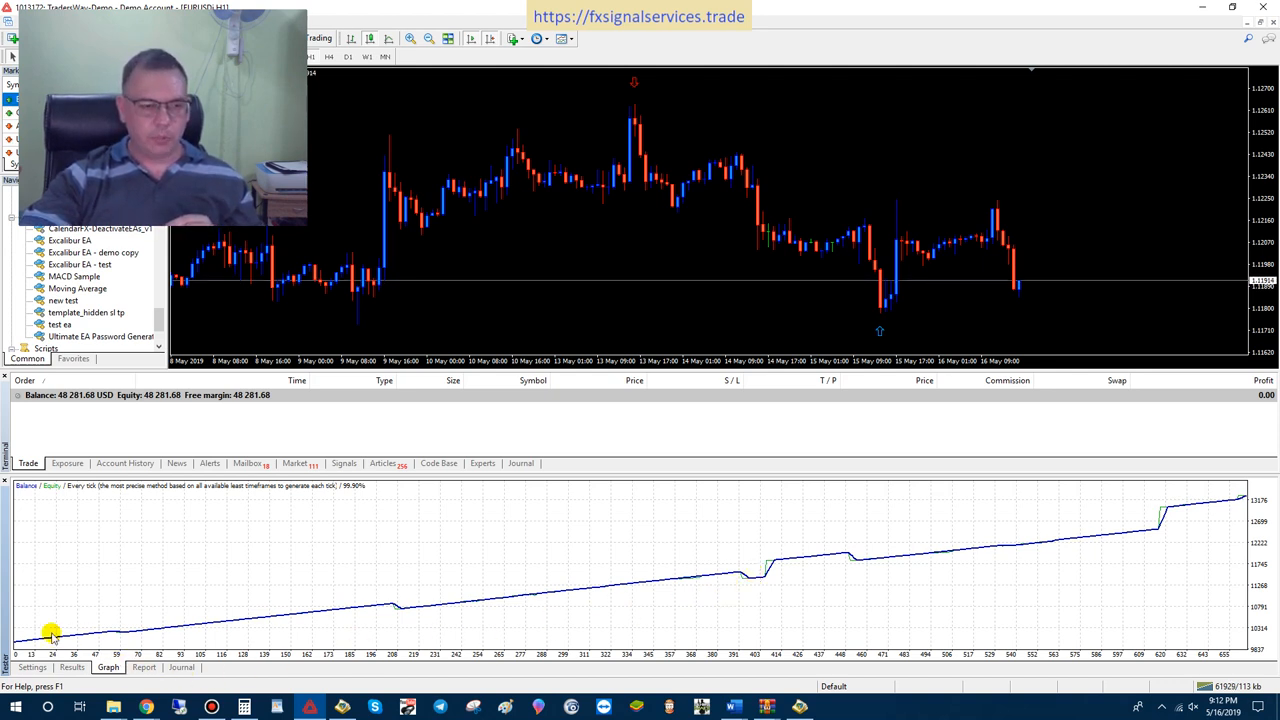
pyautogui.moveTo(310, 617)
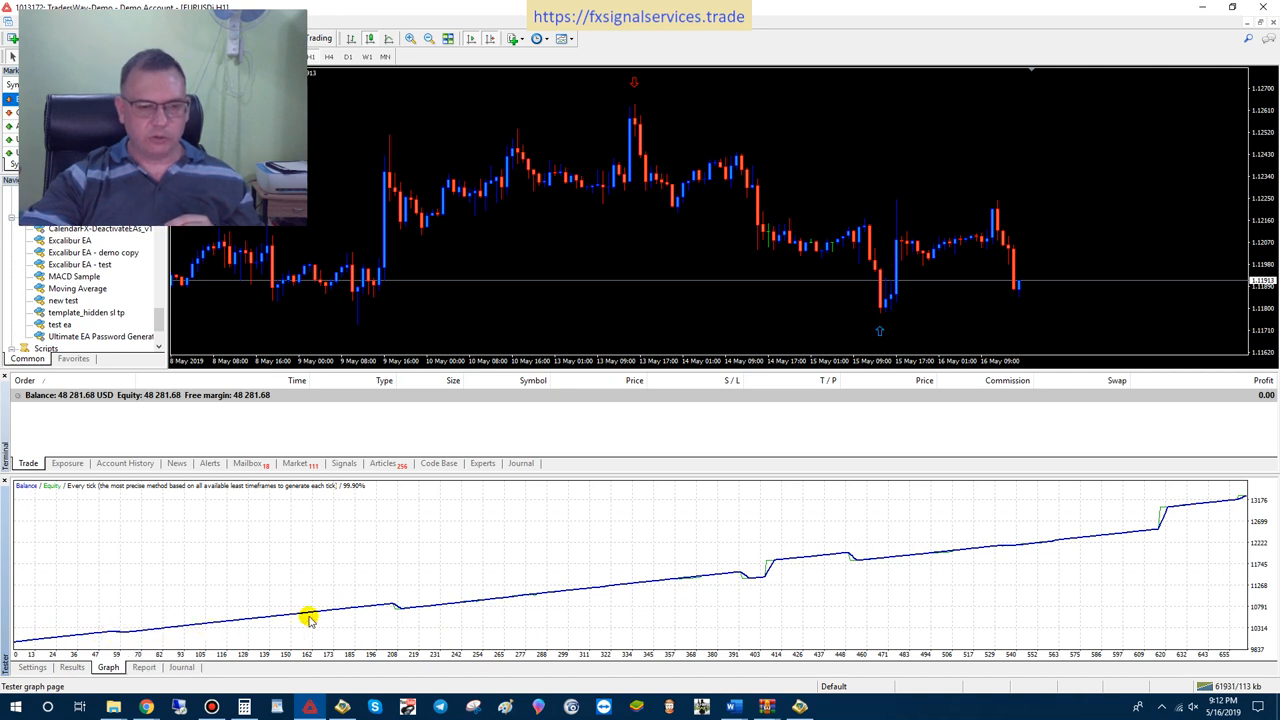
pyautogui.moveTo(118, 624)
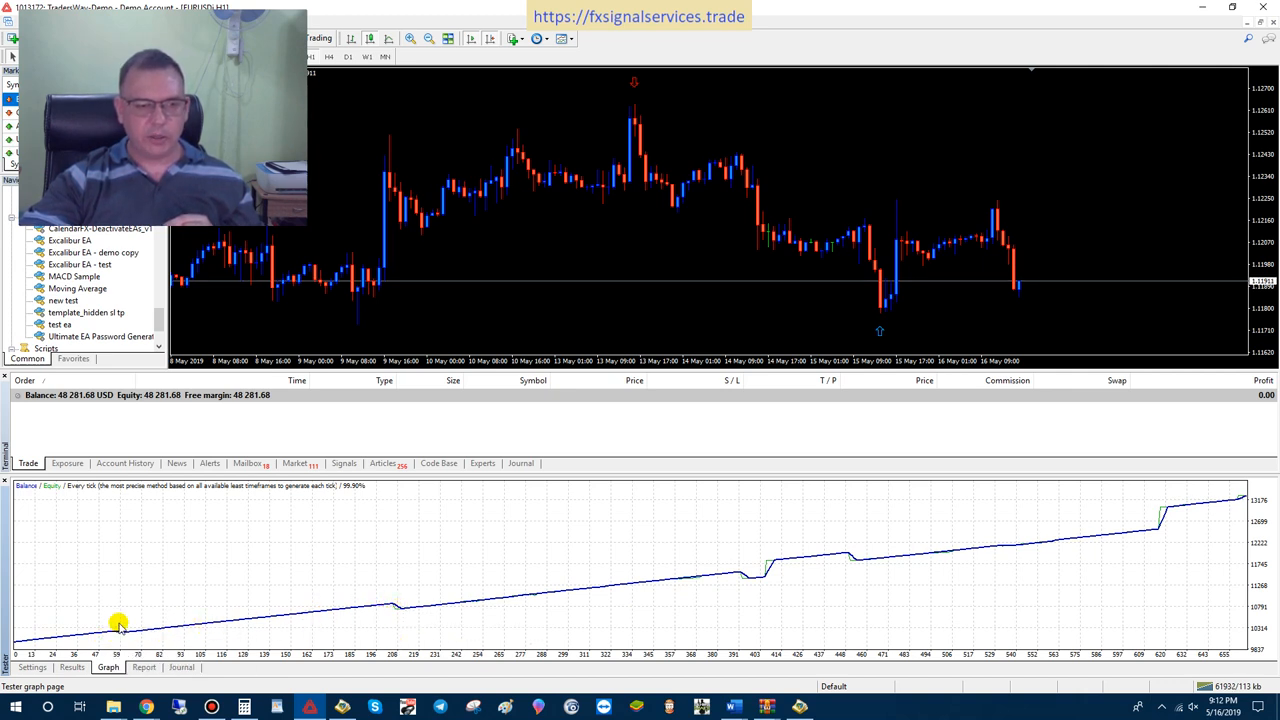
pyautogui.moveTo(770, 587)
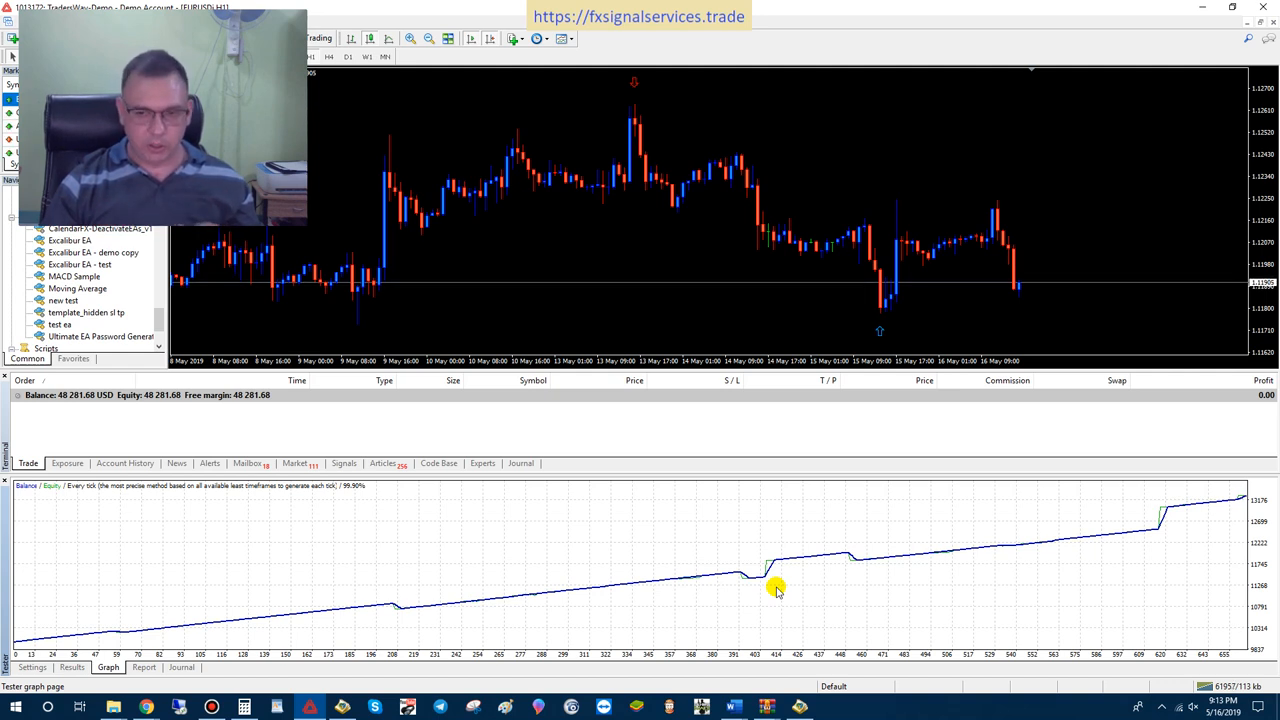
pyautogui.moveTo(796, 585)
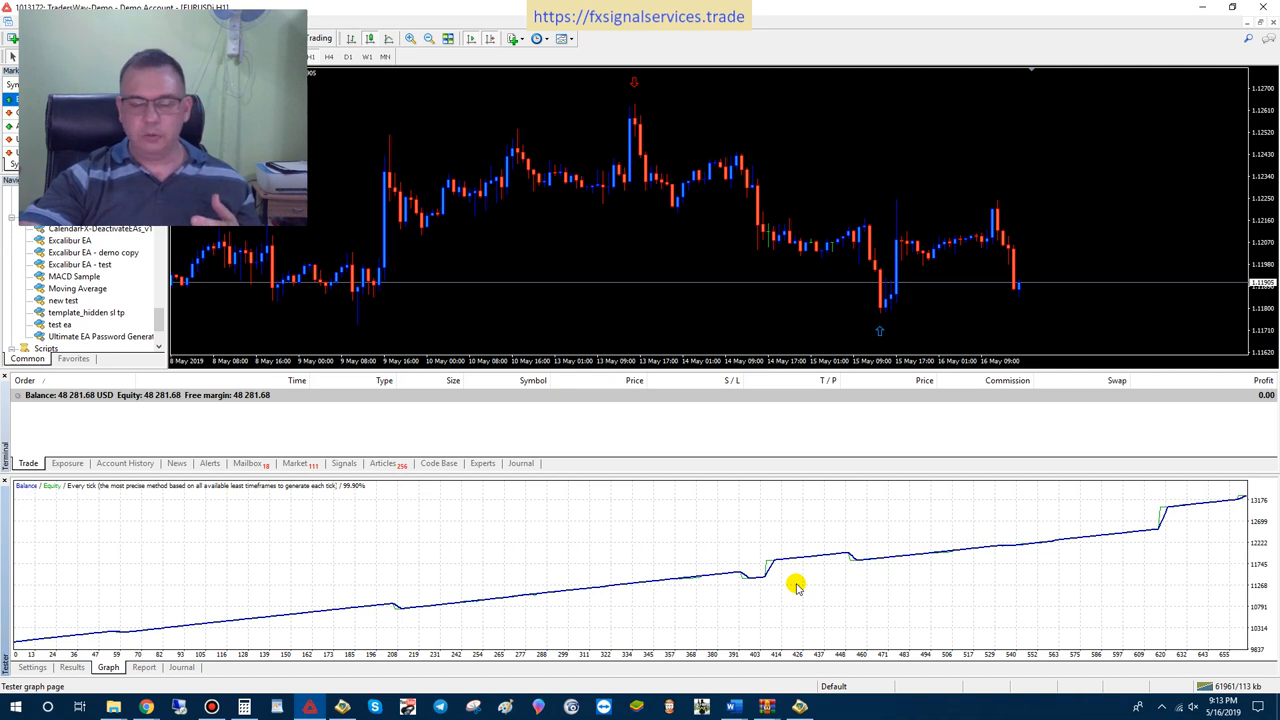
pyautogui.moveTo(413, 625)
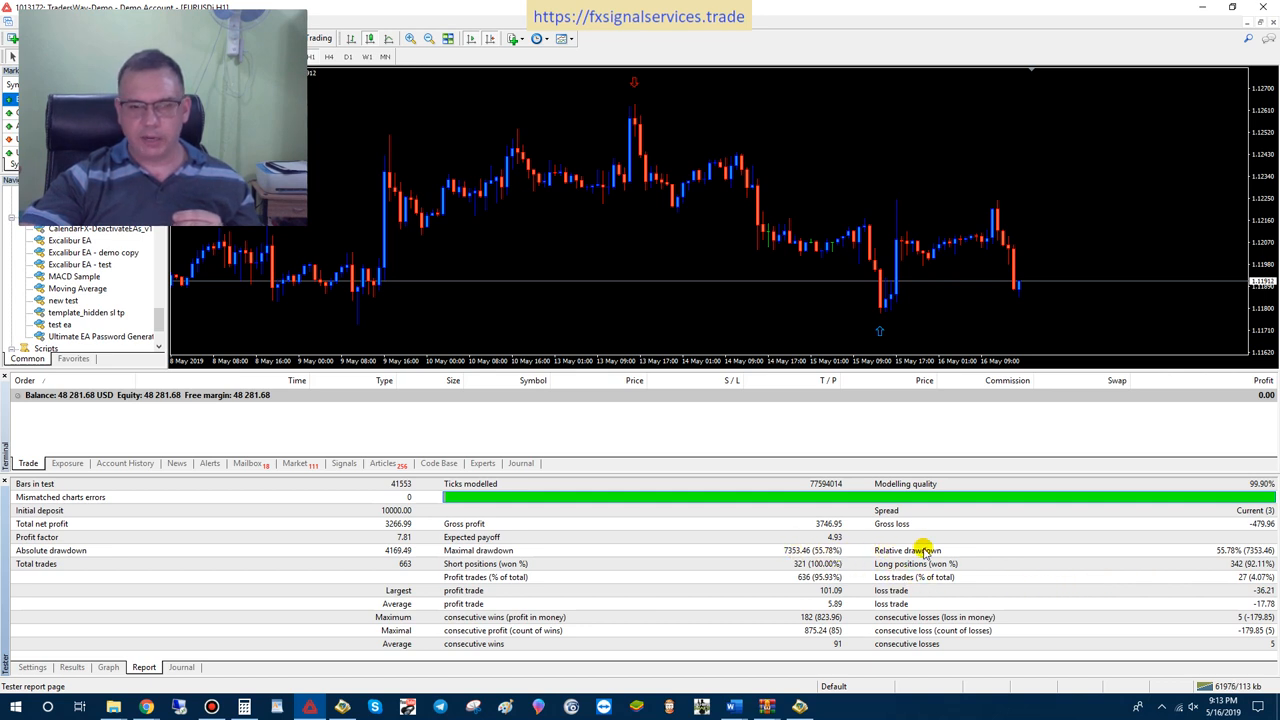
pyautogui.moveTo(1240, 548)
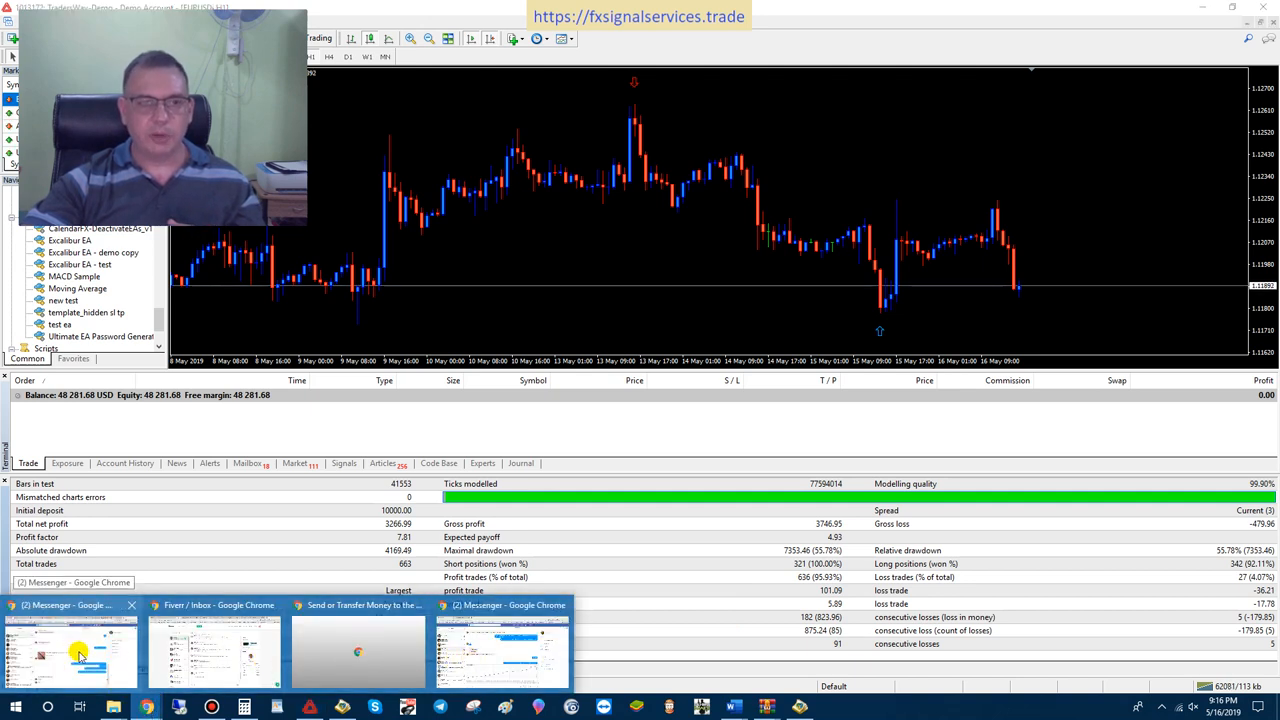
# Switch from MetaTrader 4 to the Chrome window showing the Facebook trading group.
pyautogui.click(70, 650)
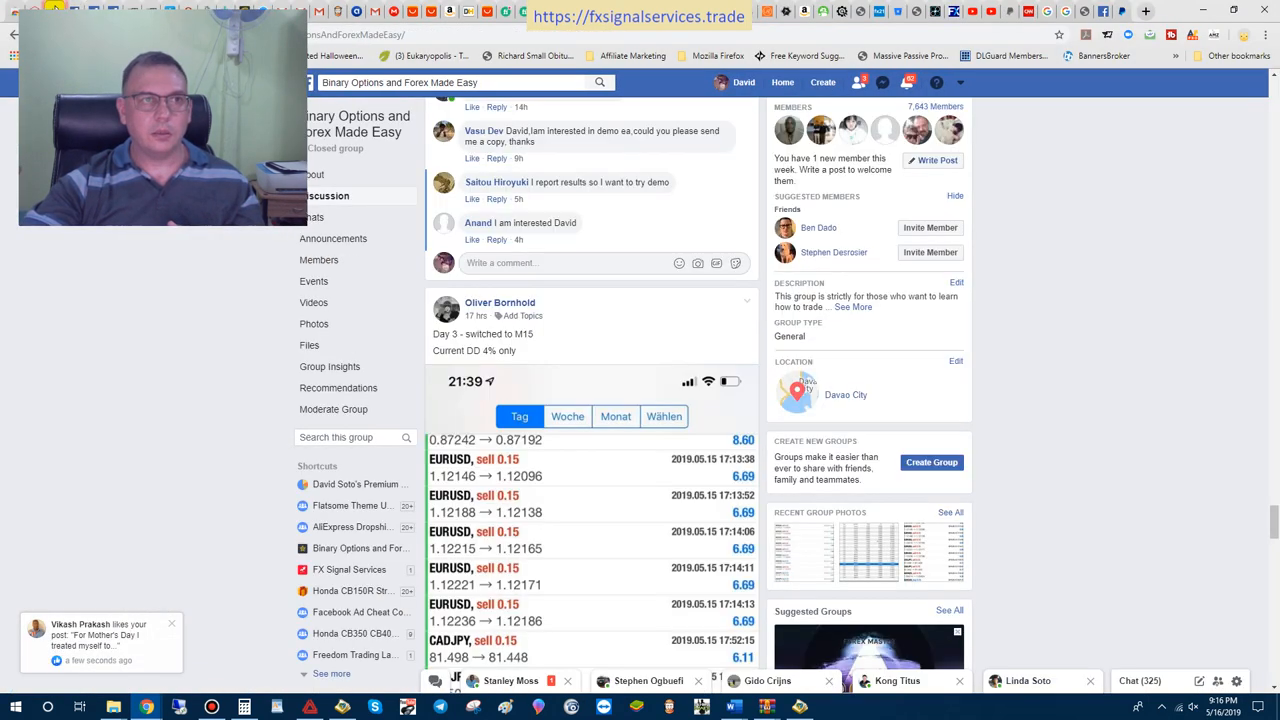
# Scroll the group feed through members' Excalibur EA results screenshots, including the Day 3 M15 post.
pyautogui.scroll(3)
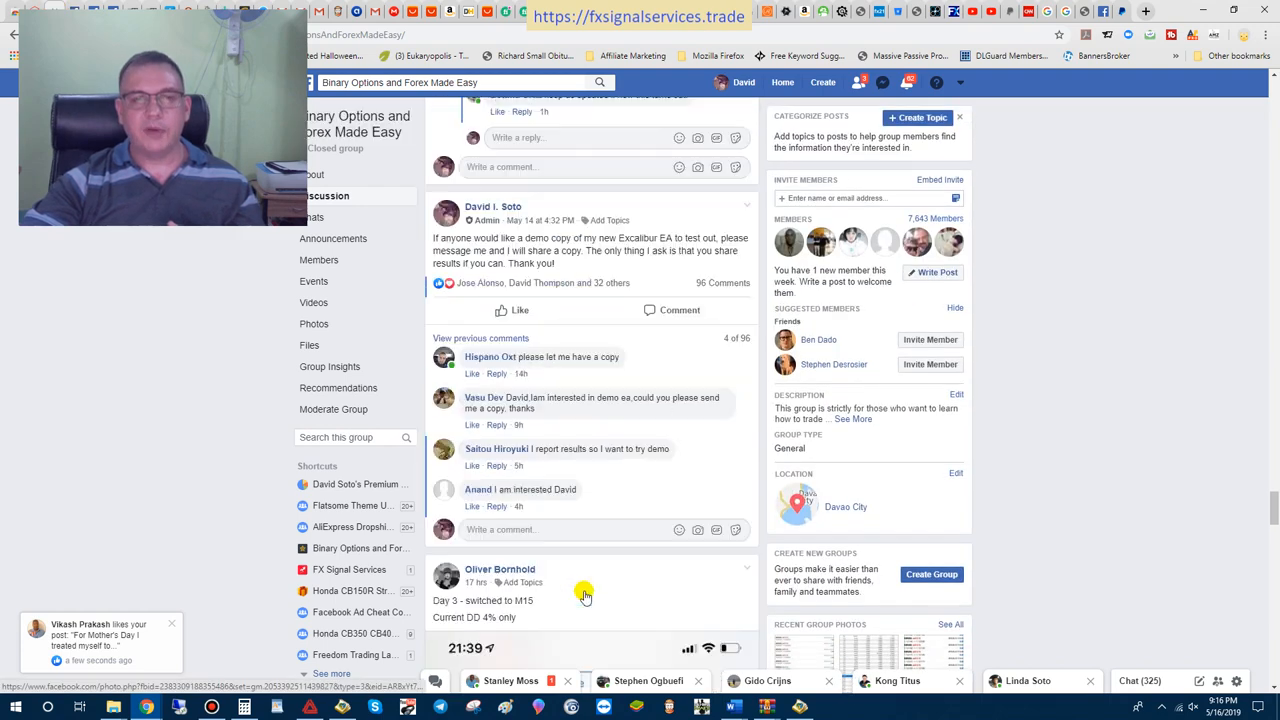
pyautogui.scroll(-3)
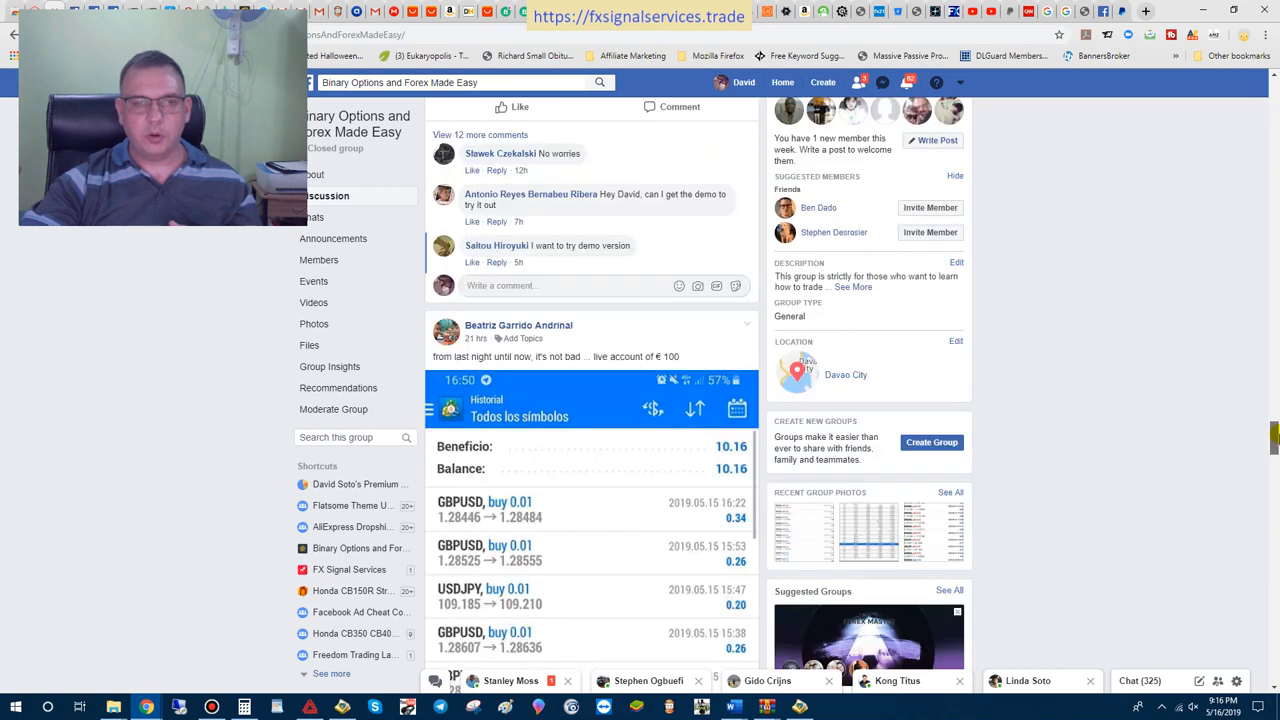
pyautogui.scroll(-3)
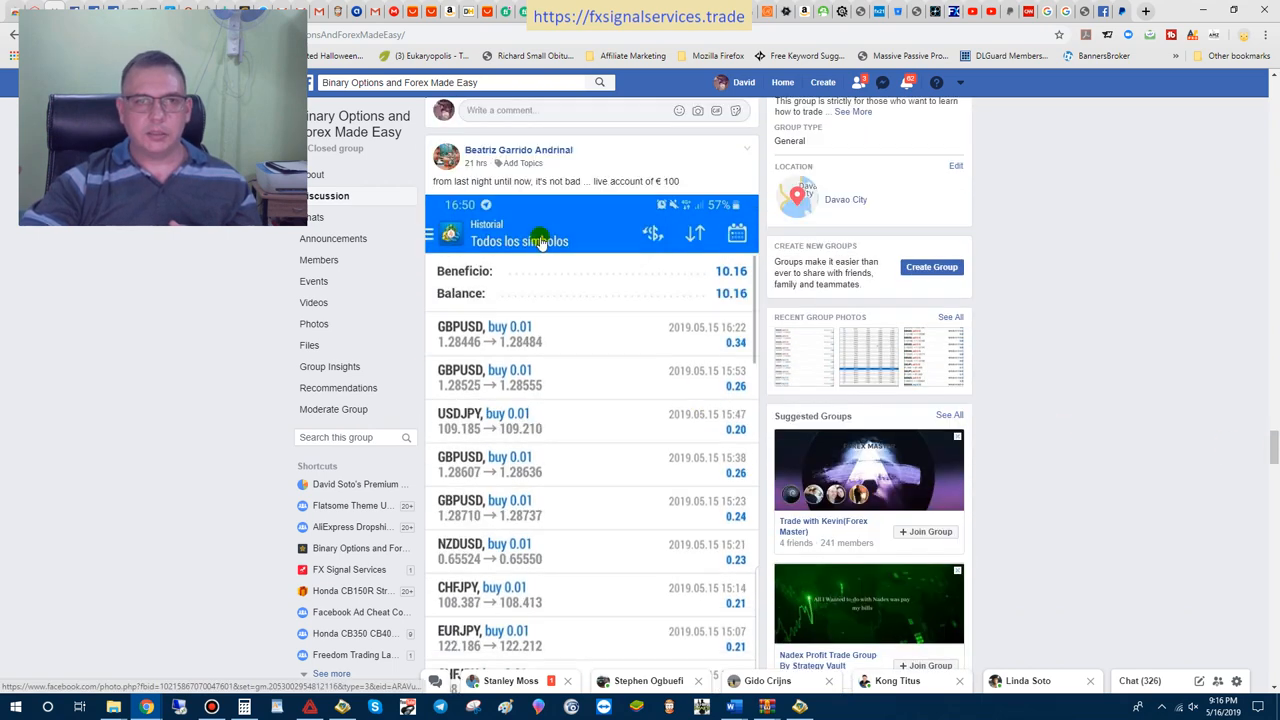
pyautogui.scroll(-3)
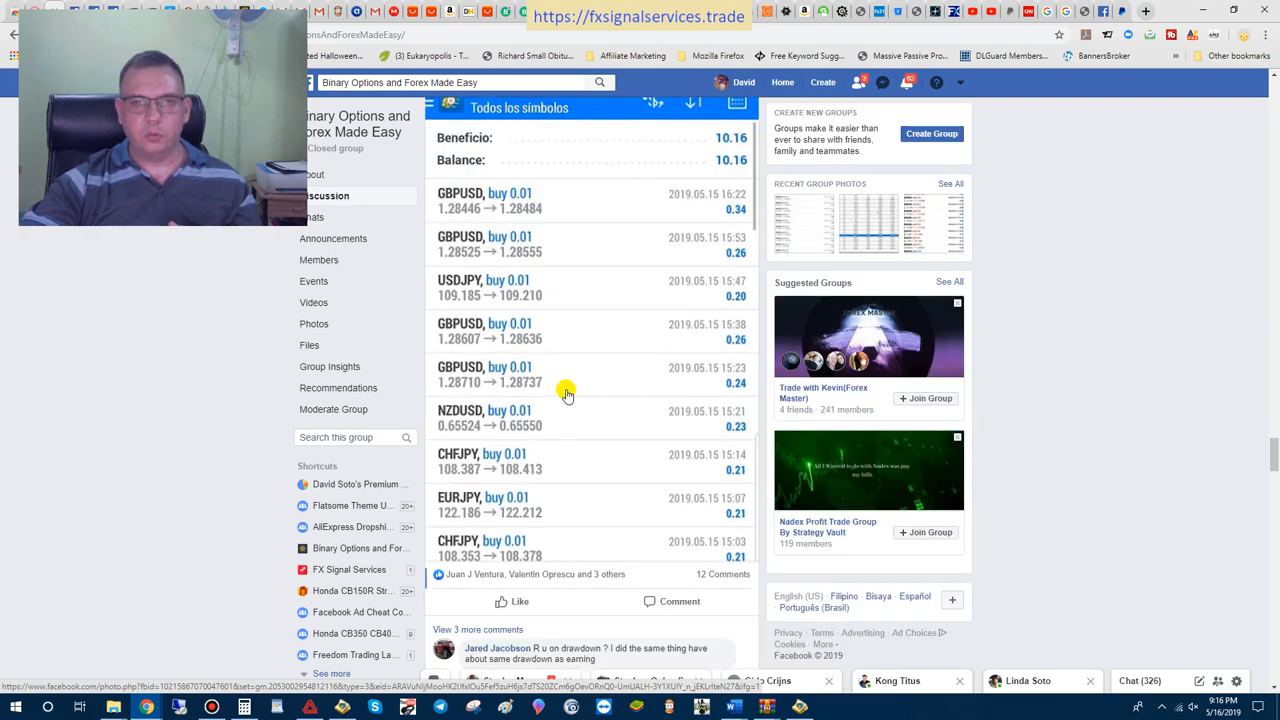
pyautogui.scroll(-3)
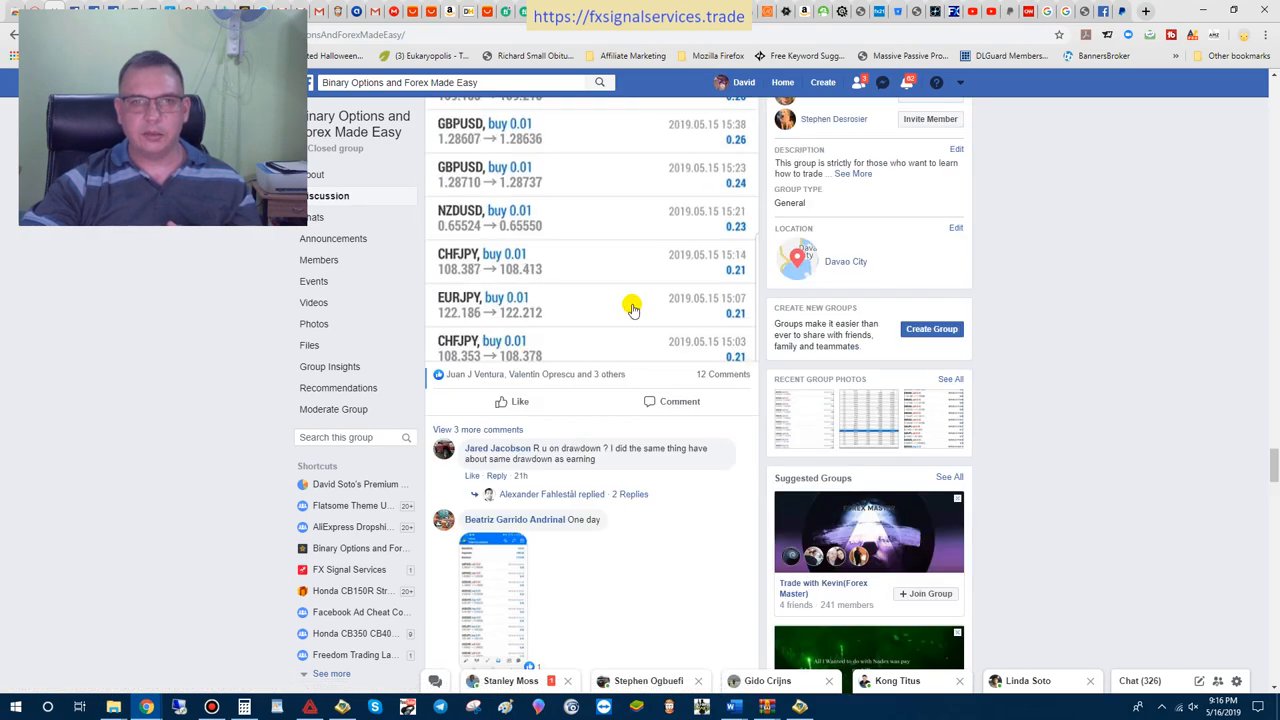
pyautogui.scroll(-3)
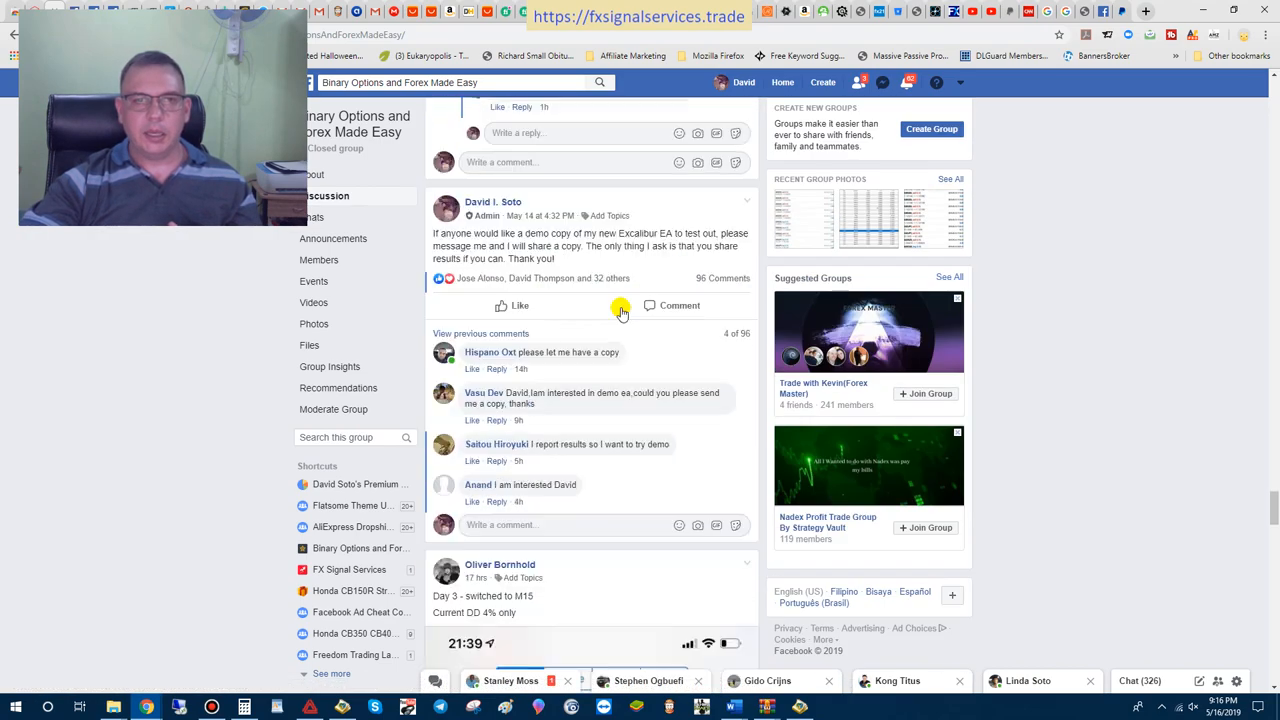
pyautogui.scroll(-3)
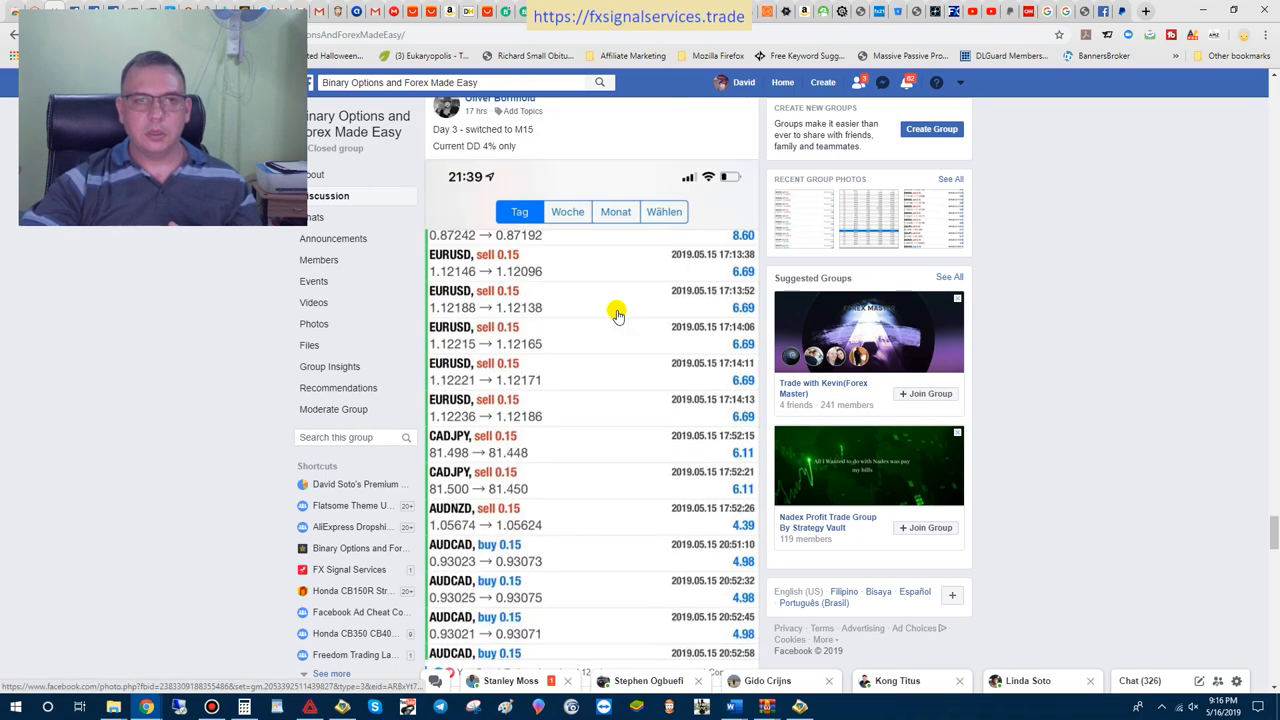
pyautogui.scroll(3)
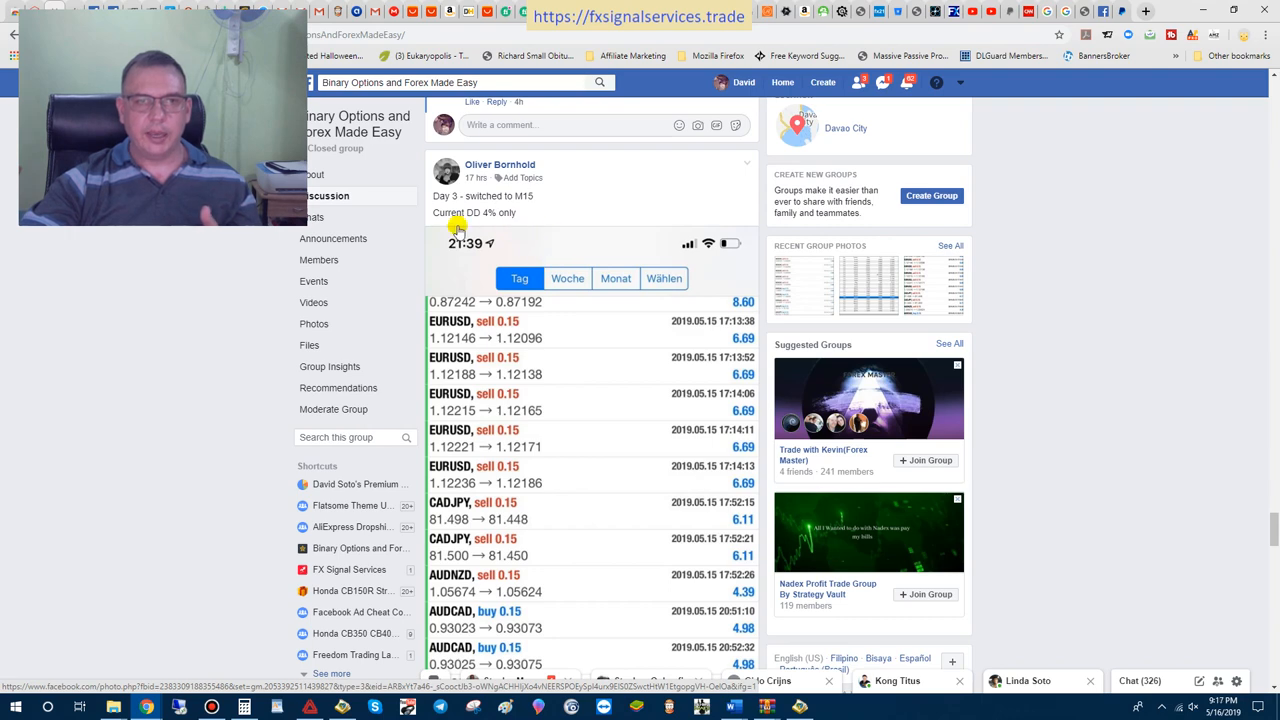
pyautogui.scroll(-3)
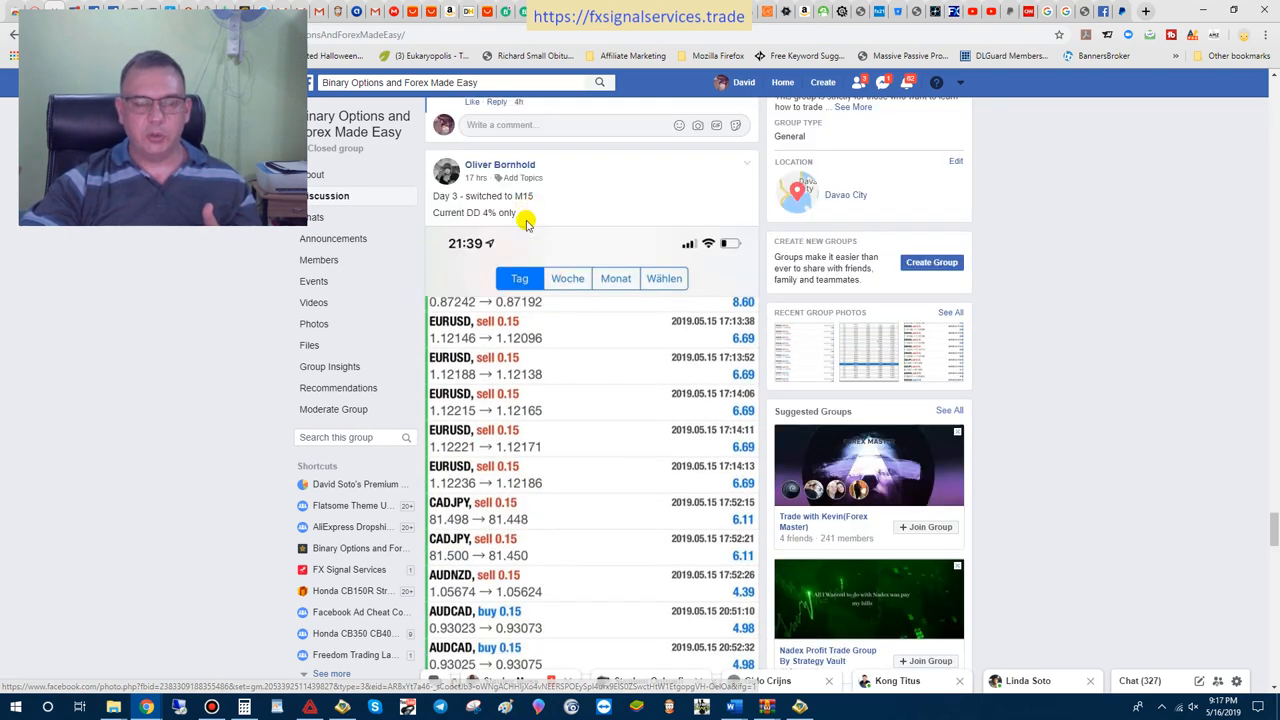
pyautogui.scroll(-3)
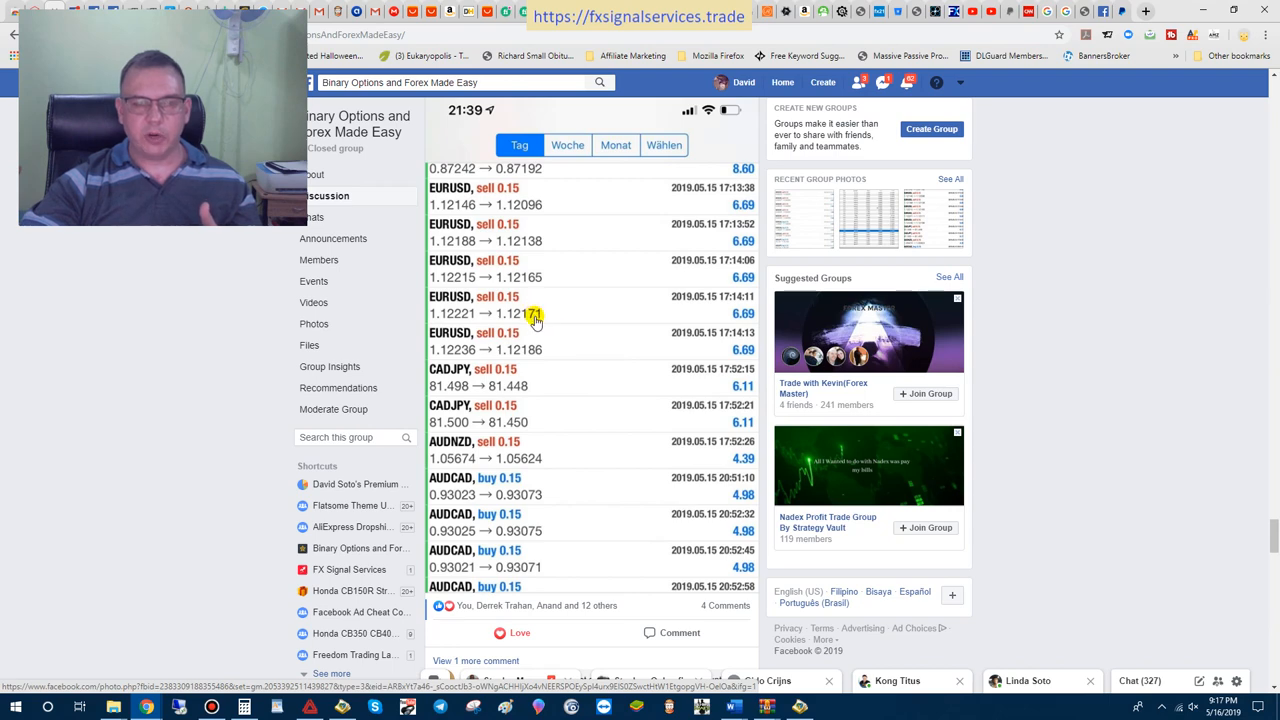
pyautogui.scroll(3)
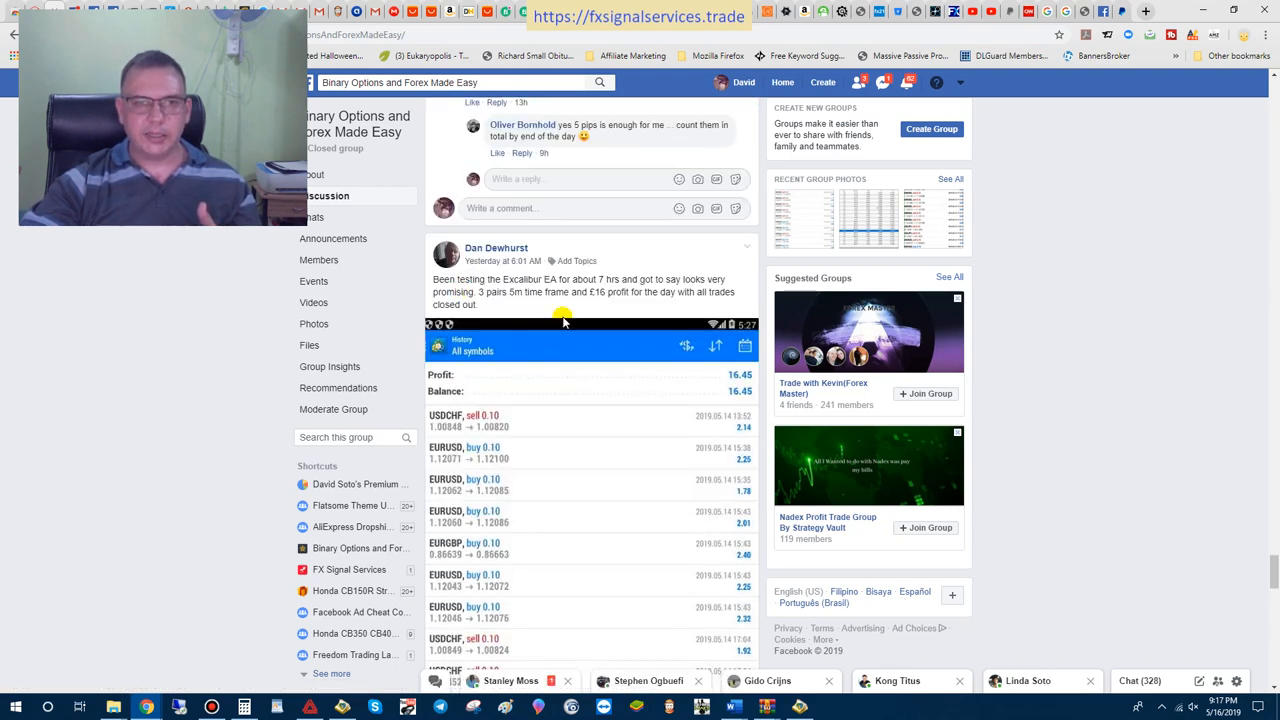
pyautogui.moveTo(620, 323)
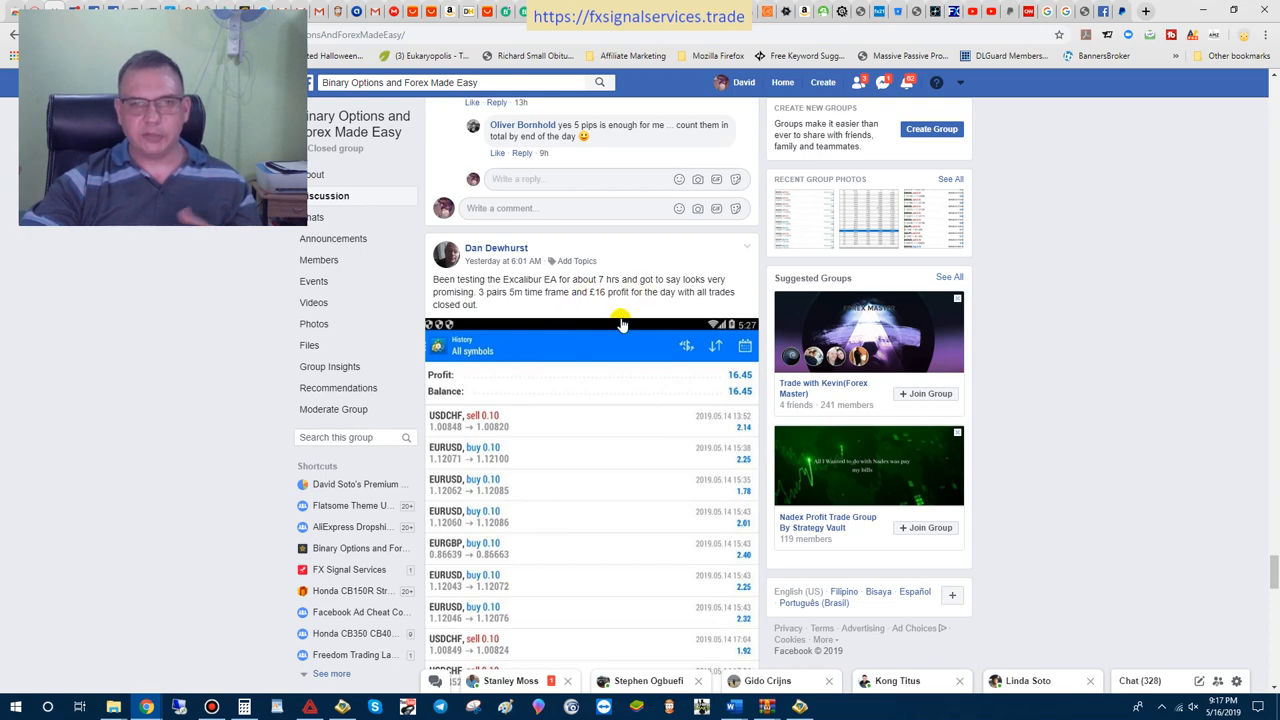
pyautogui.scroll(-3)
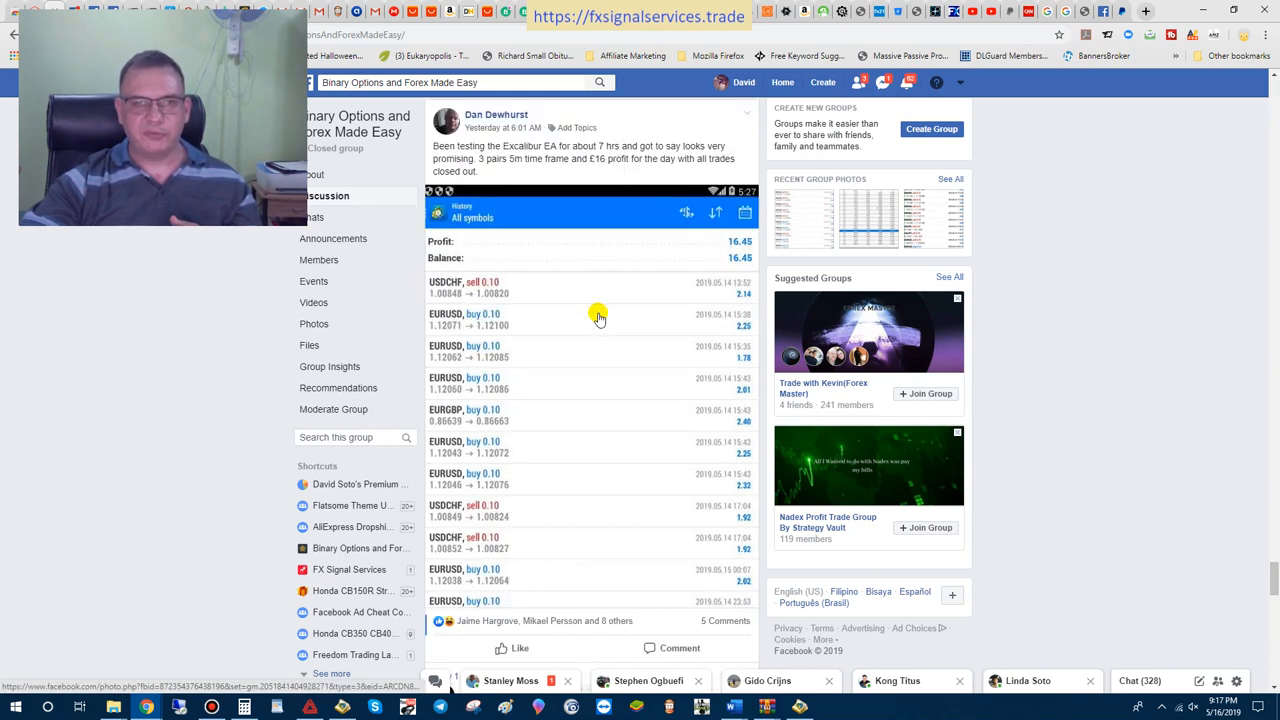
pyautogui.scroll(-3)
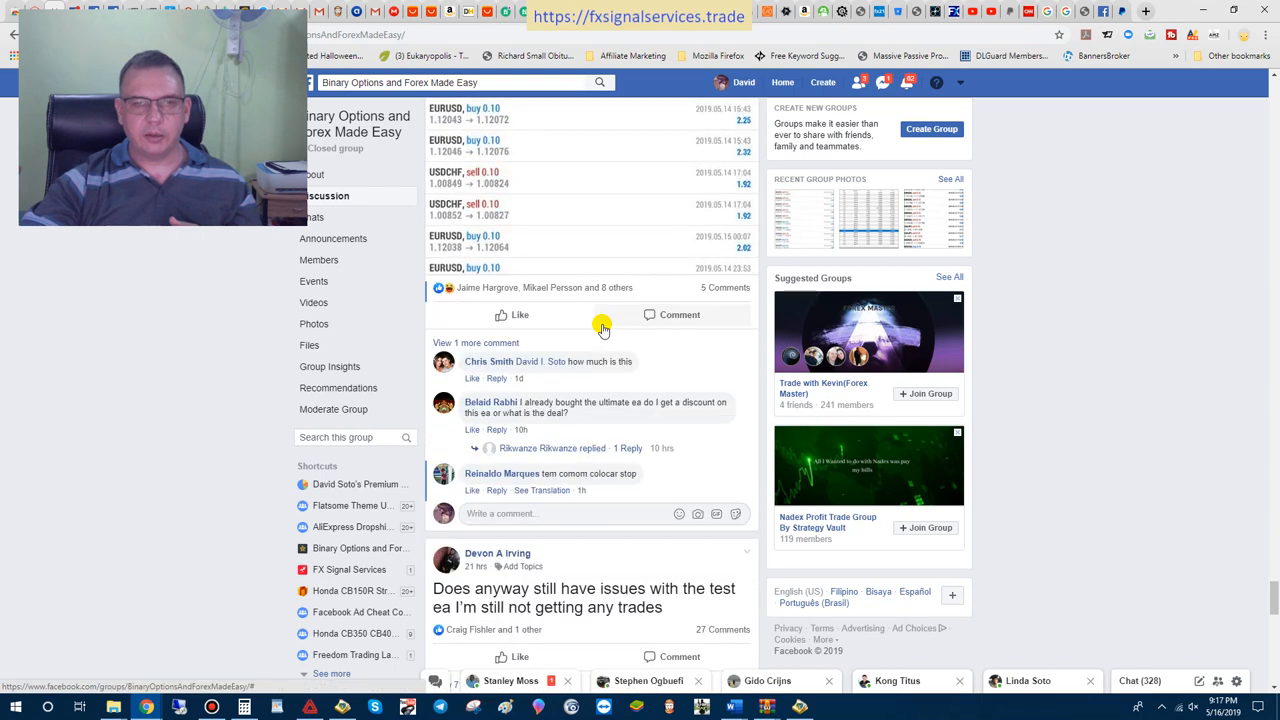
pyautogui.scroll(-3)
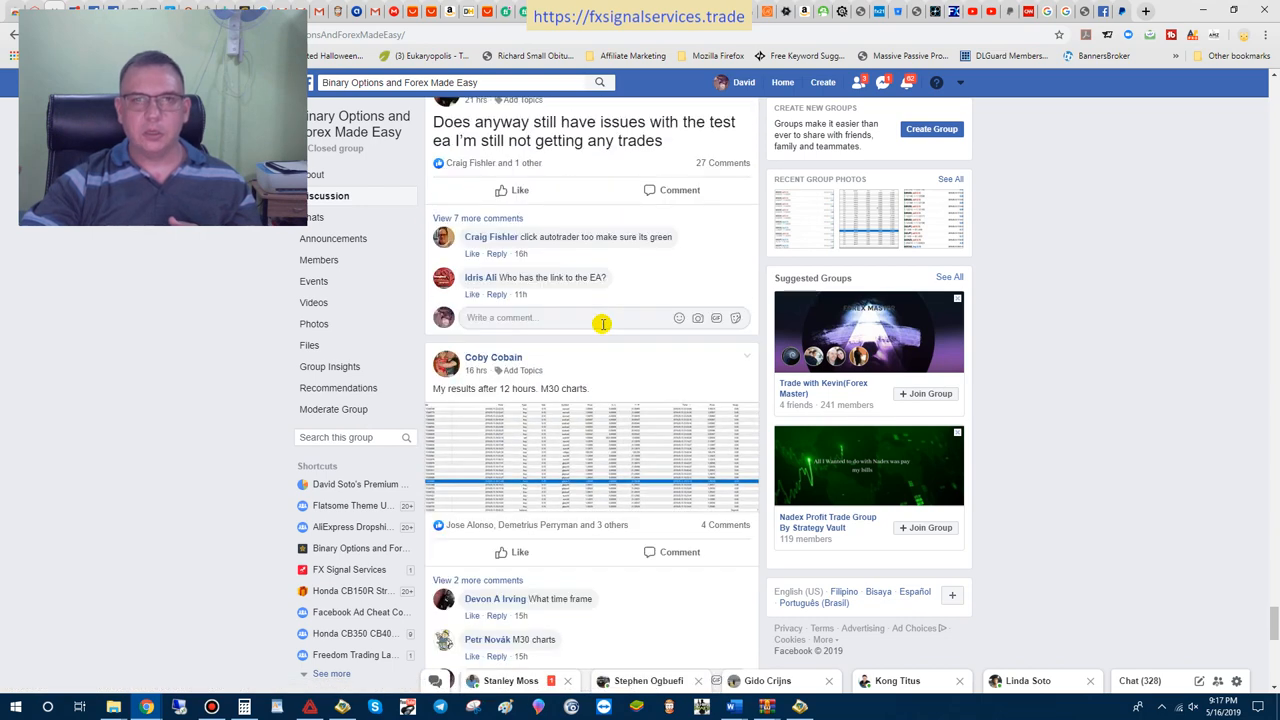
pyautogui.scroll(-3)
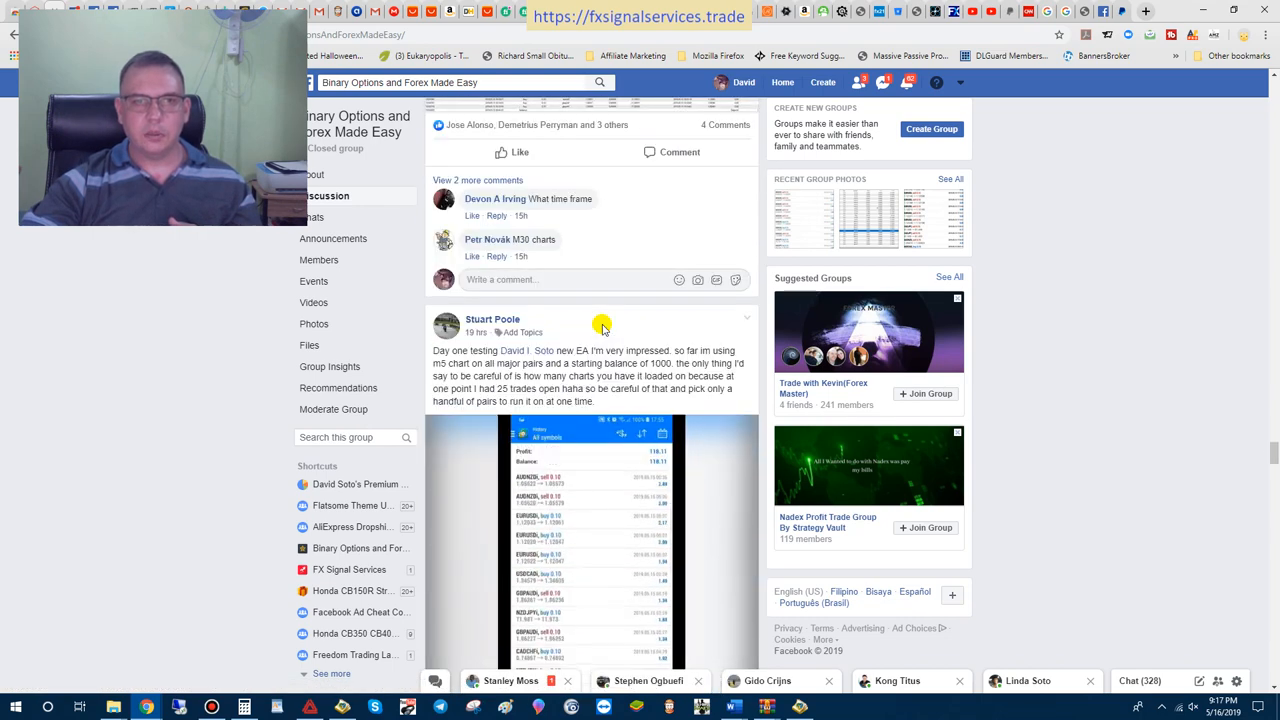
pyautogui.scroll(-3)
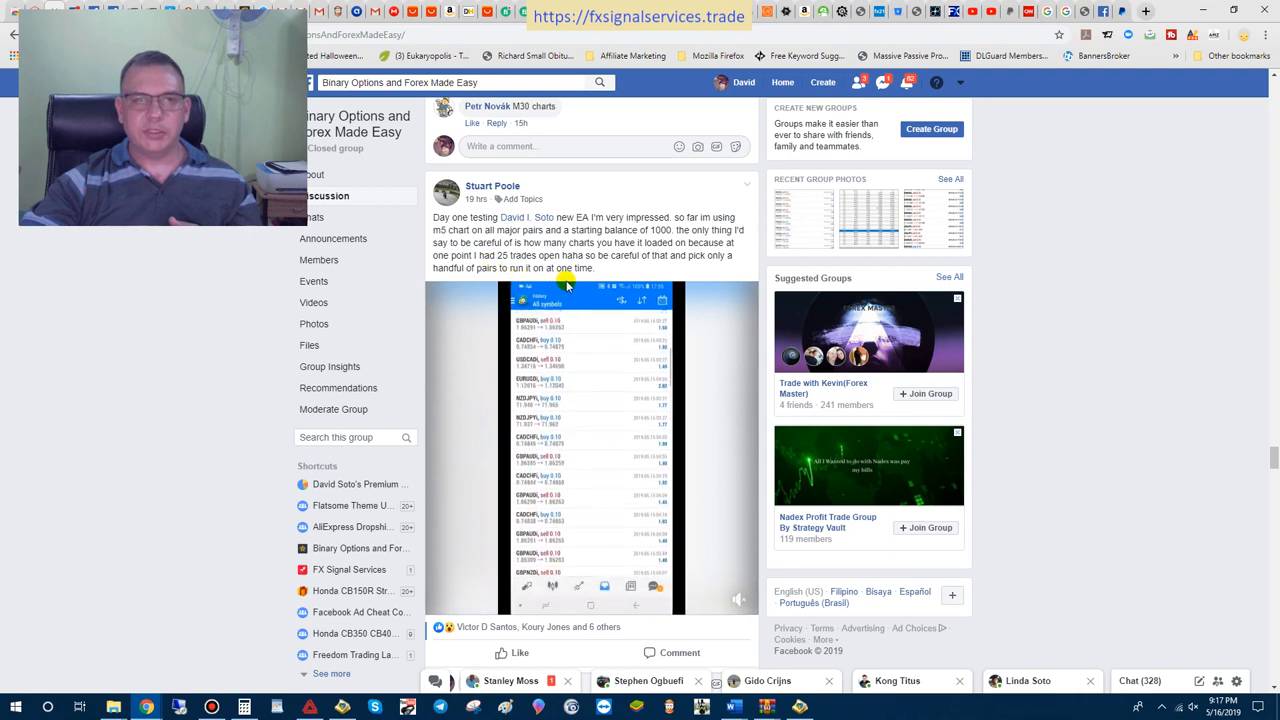
pyautogui.click(590, 447)
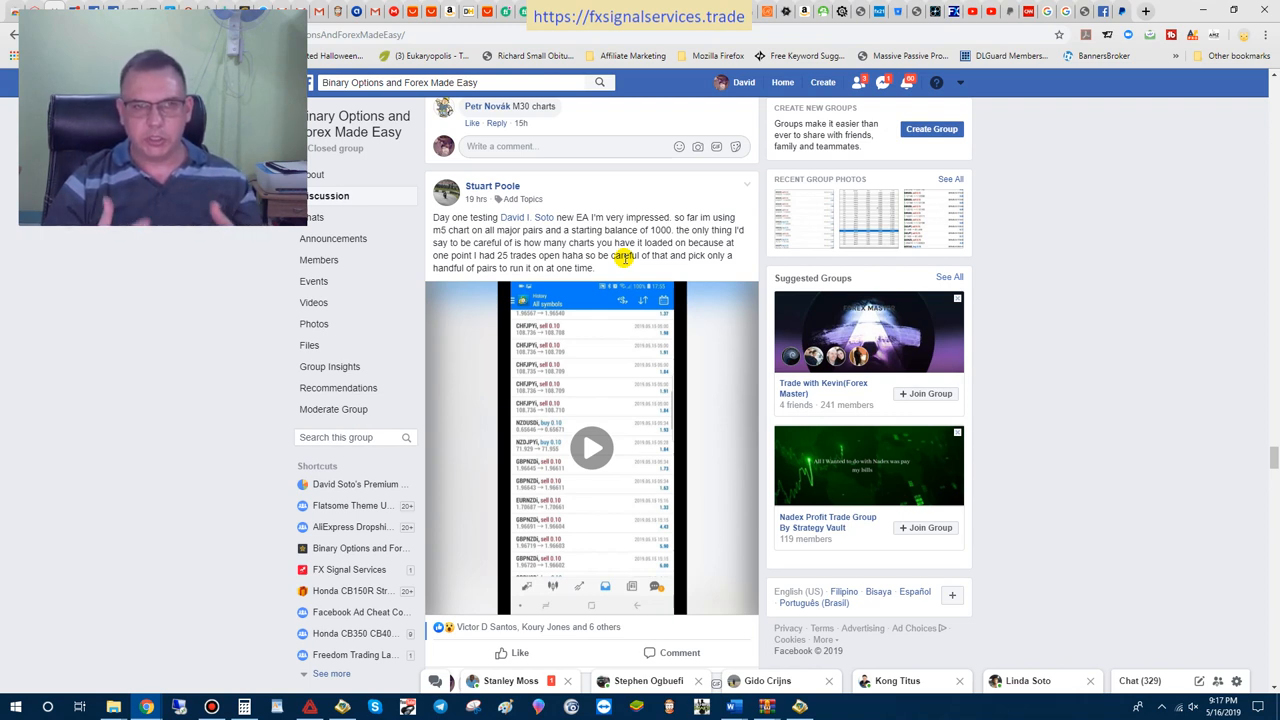
pyautogui.moveTo(468, 449)
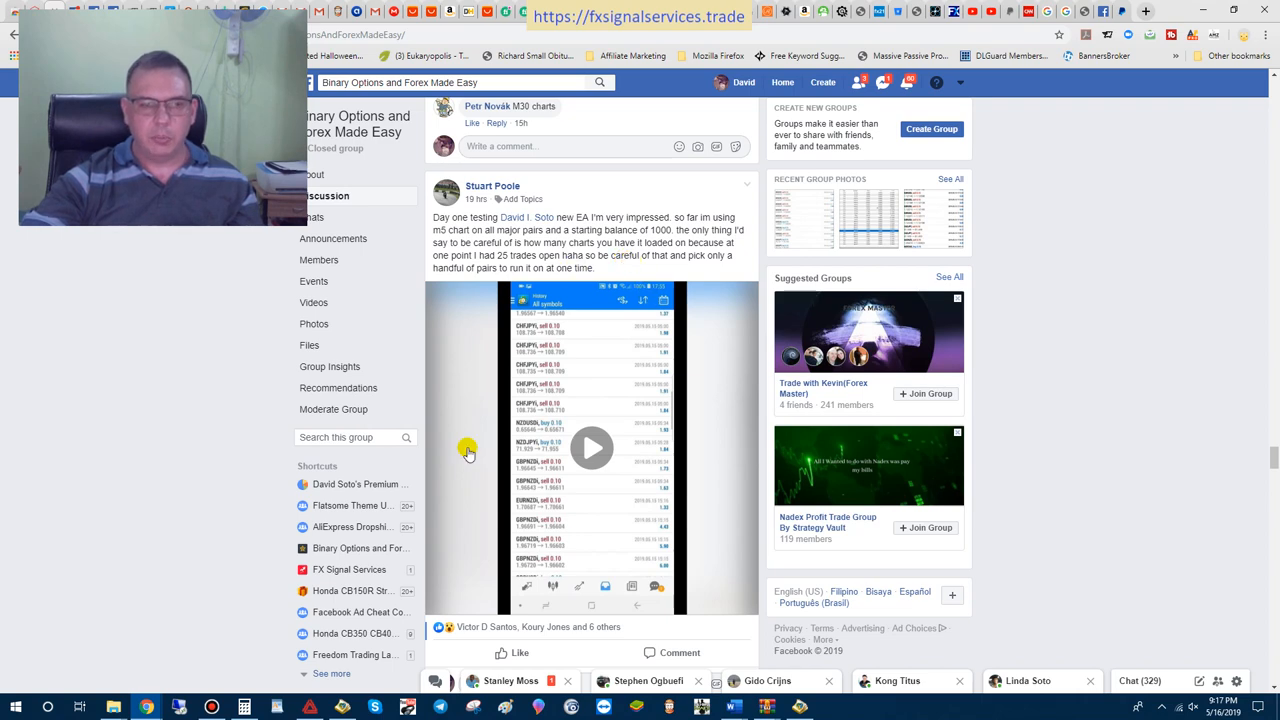